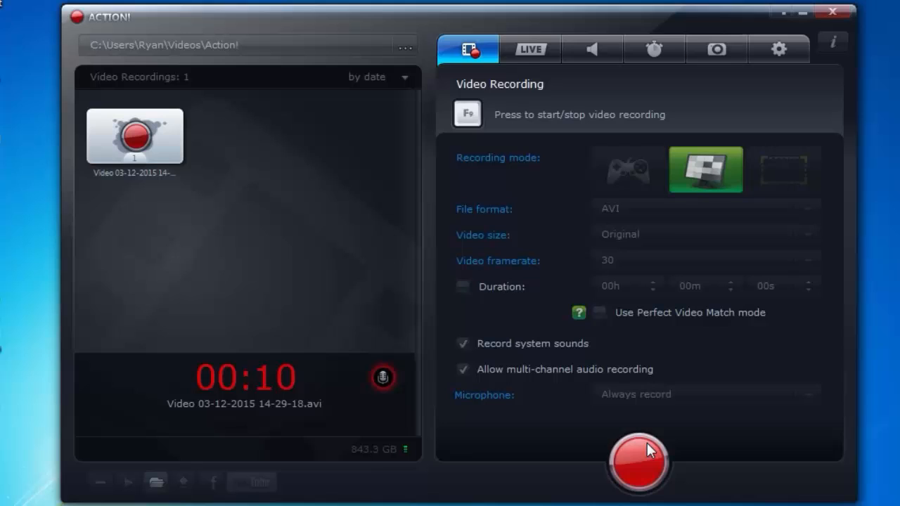
mouse_move(569, 402)
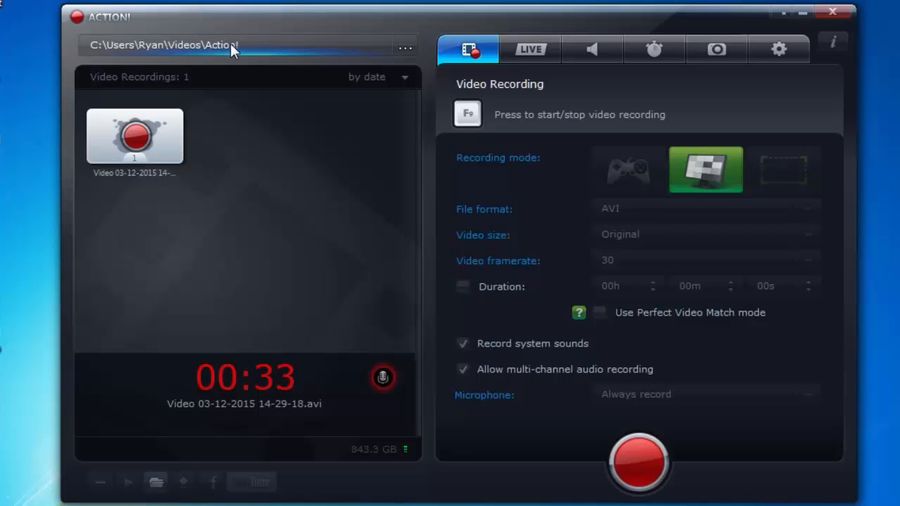
Browse the recording save location, switching between the youtube and Action! folders.
left_click(405, 46)
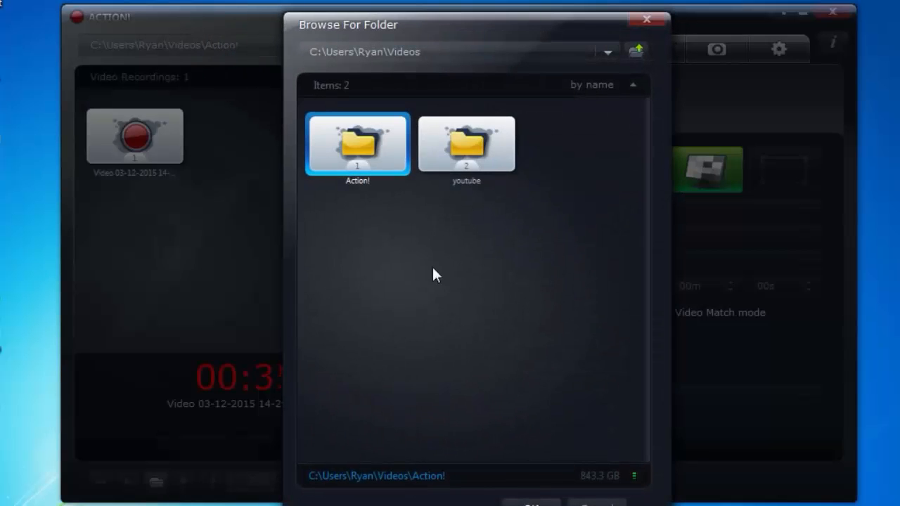
left_click(466, 145)
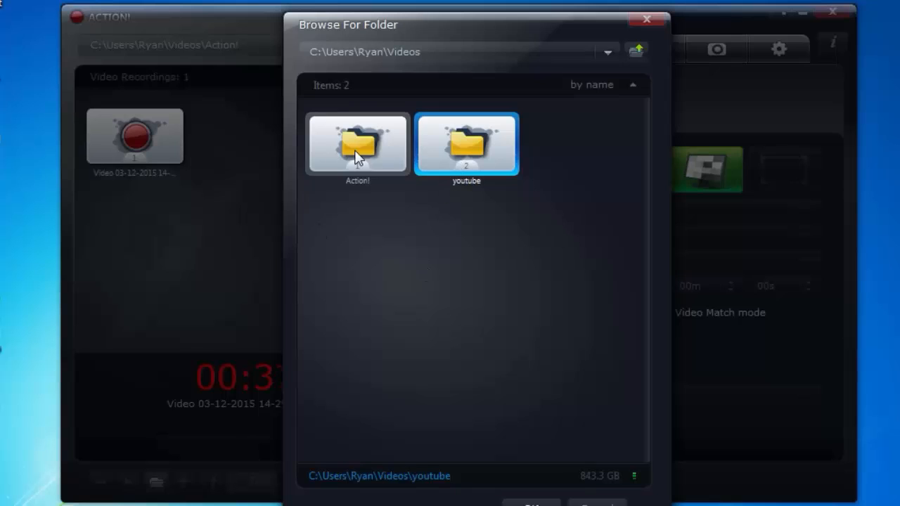
left_click(357, 144)
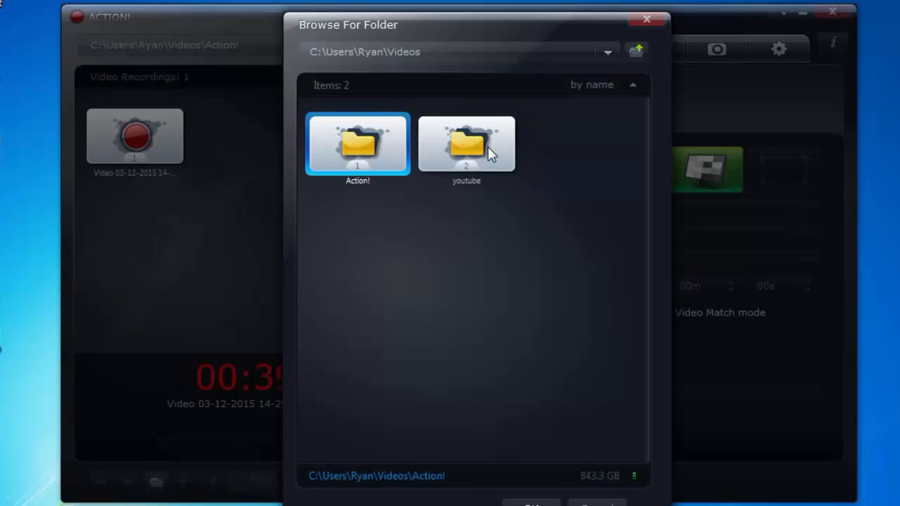
left_click(466, 144)
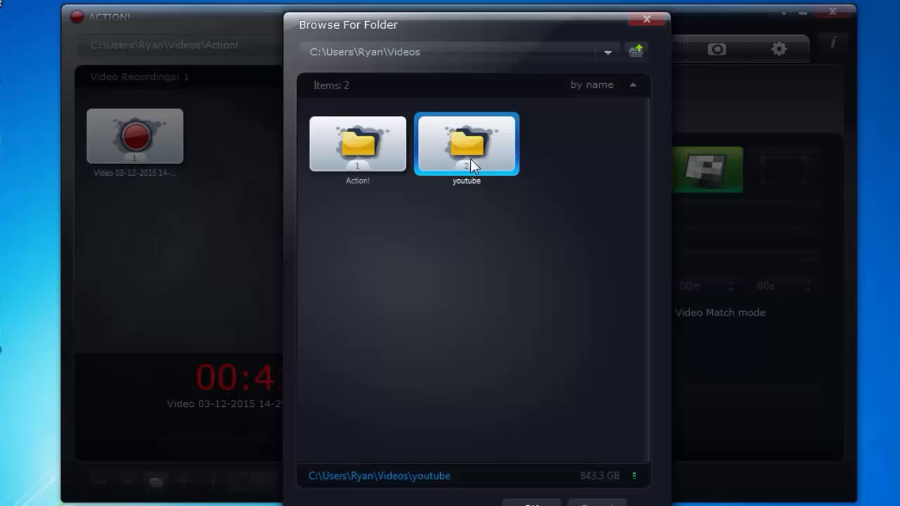
Close the folder chooser unchanged and show the LIVE streaming configuration options.
left_click(358, 144)
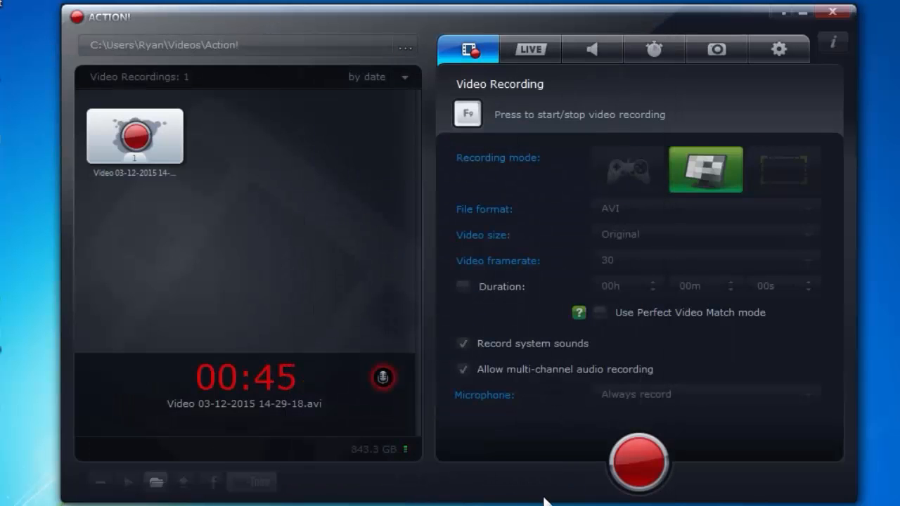
mouse_move(452, 224)
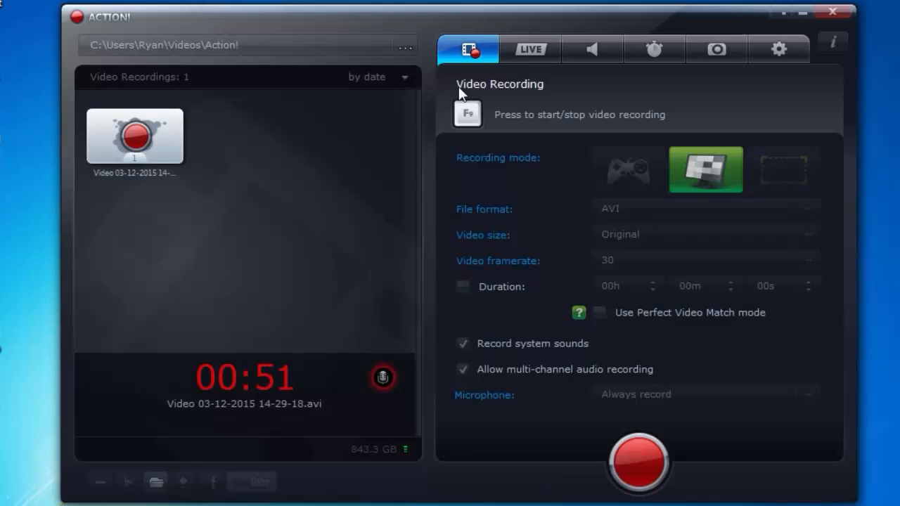
mouse_move(591, 134)
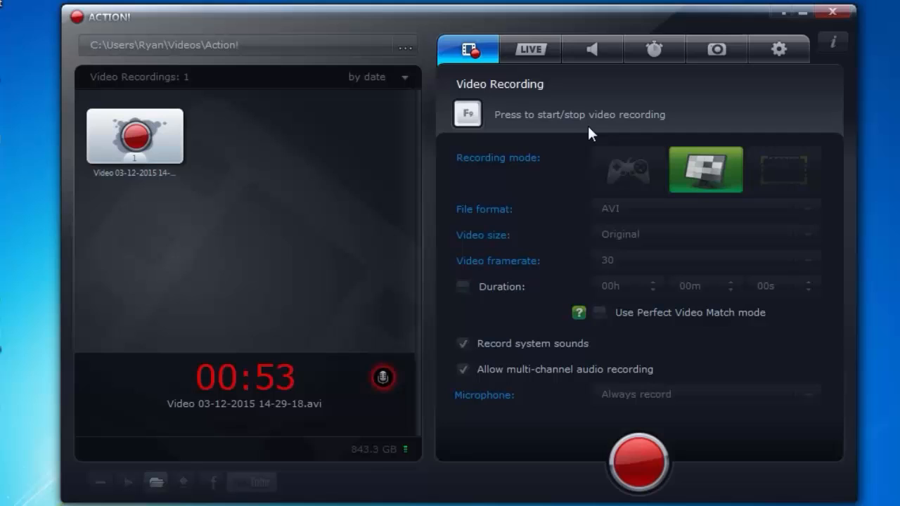
mouse_move(666, 131)
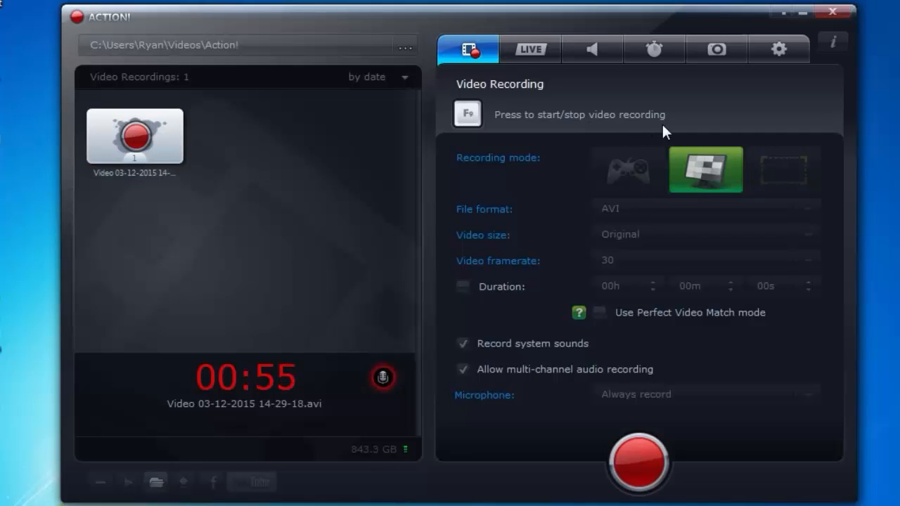
mouse_move(600, 144)
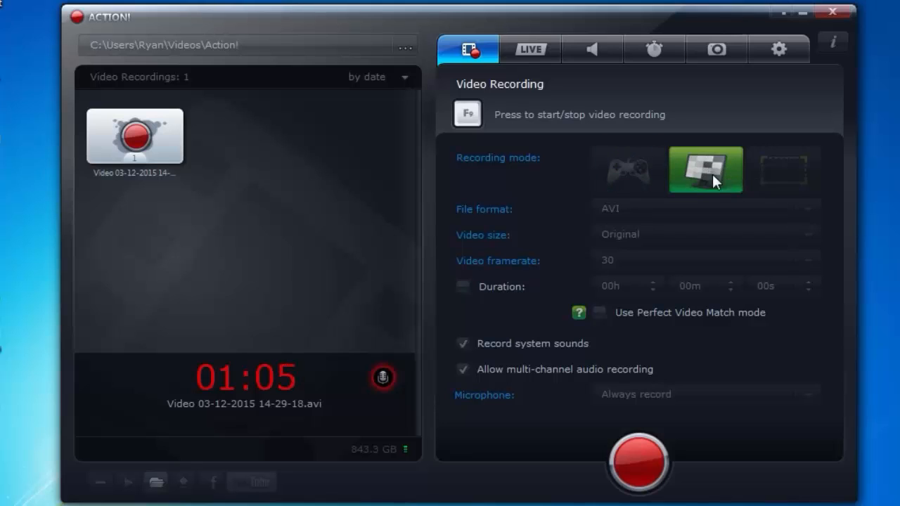
mouse_move(711, 168)
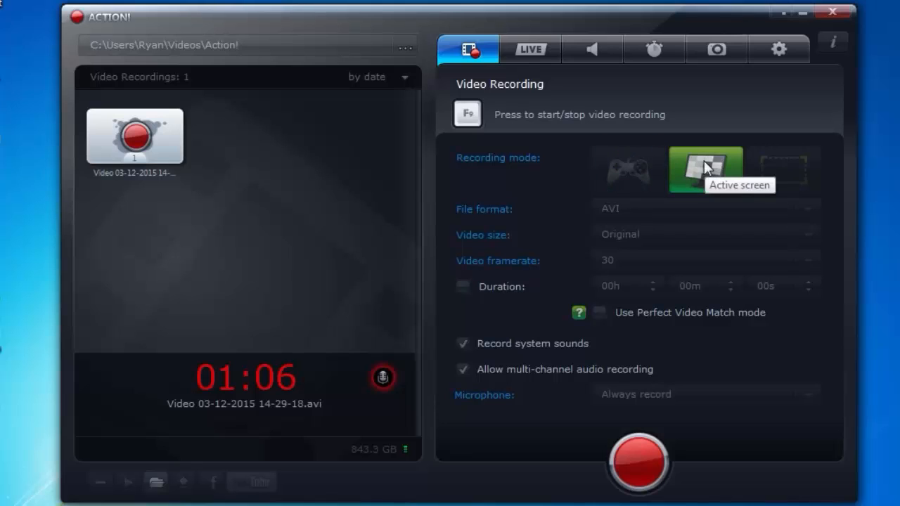
mouse_move(330, 28)
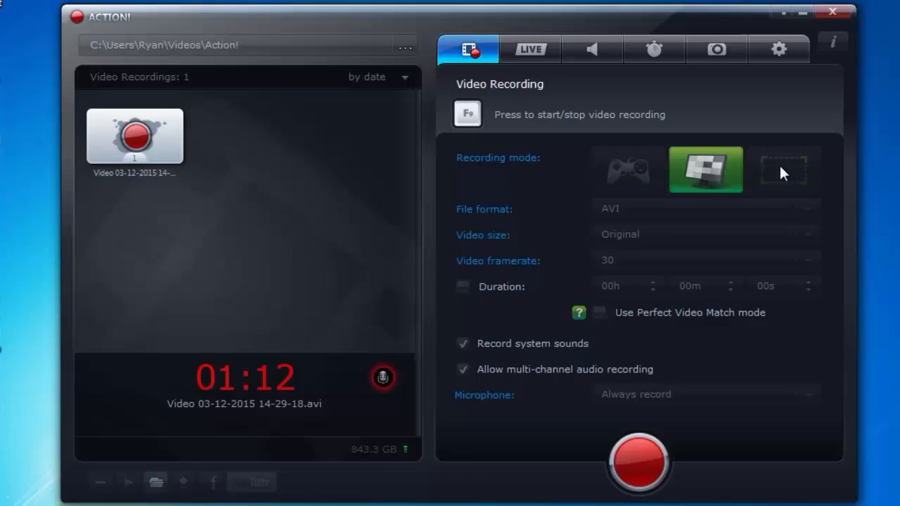
mouse_move(804, 187)
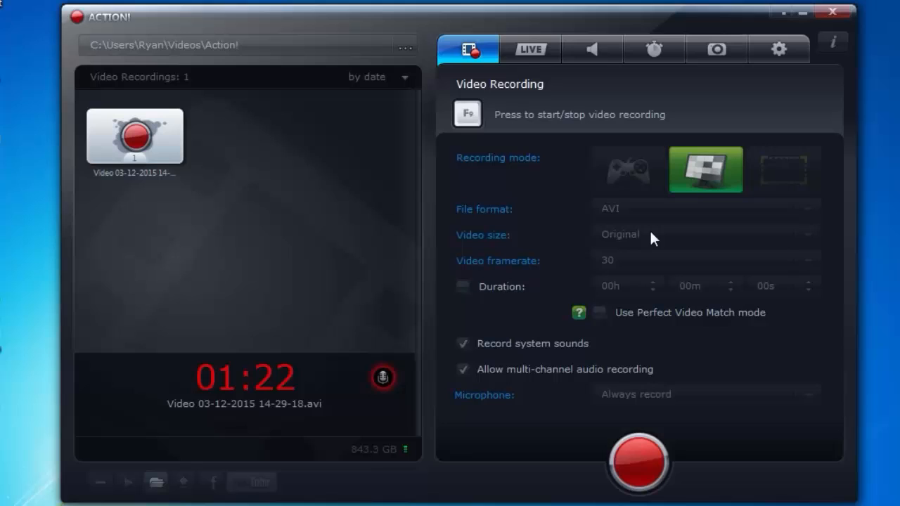
mouse_move(621, 244)
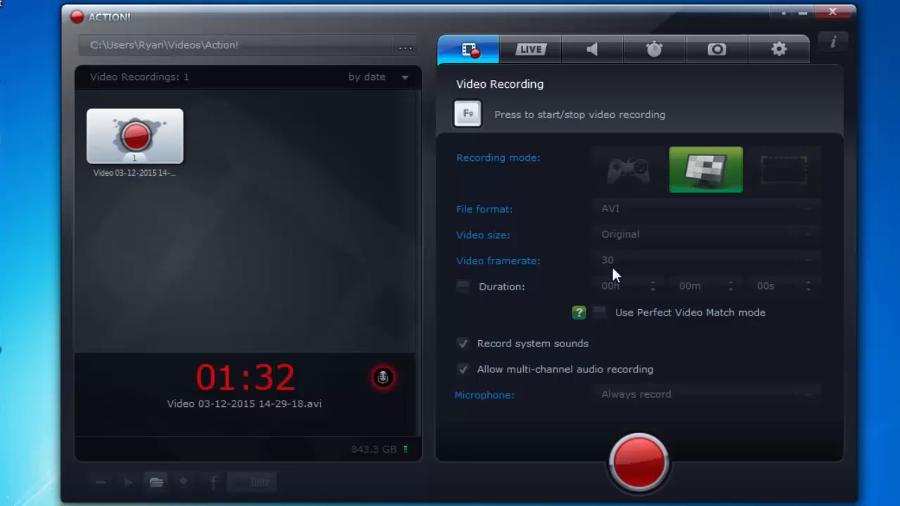
mouse_move(656, 306)
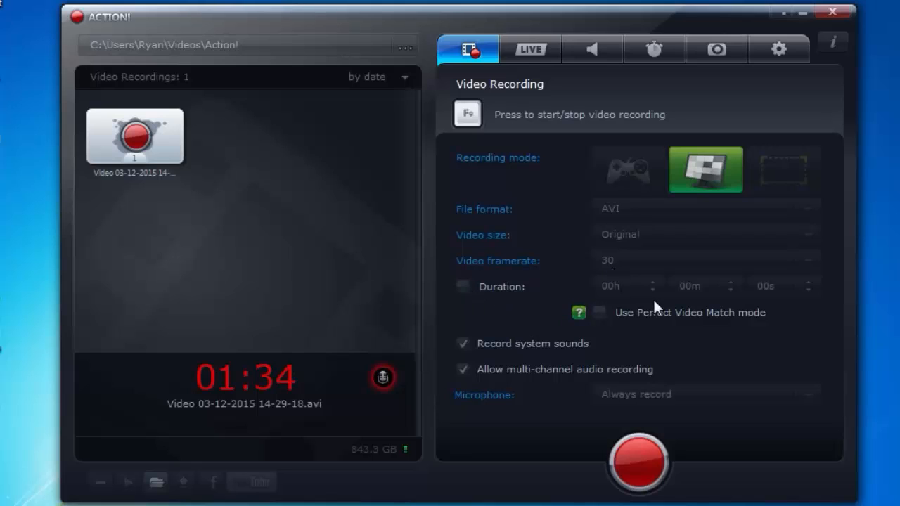
mouse_move(666, 288)
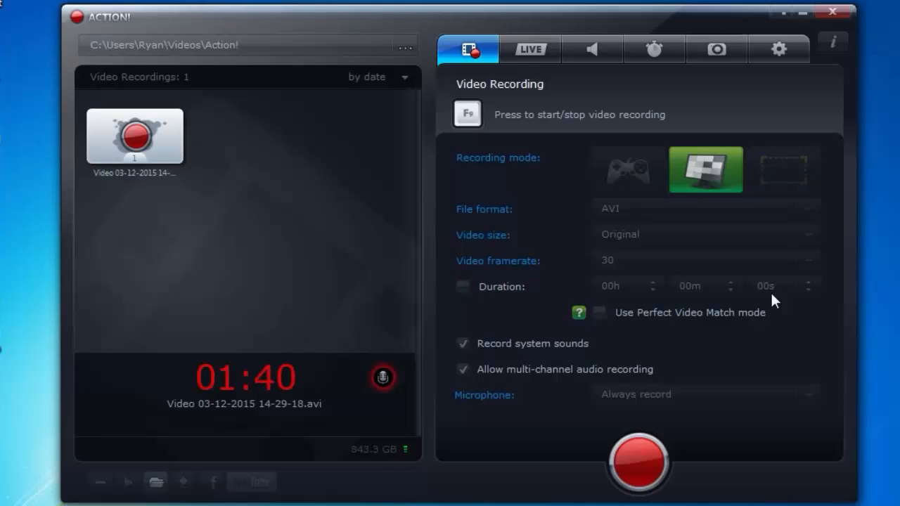
mouse_move(647, 320)
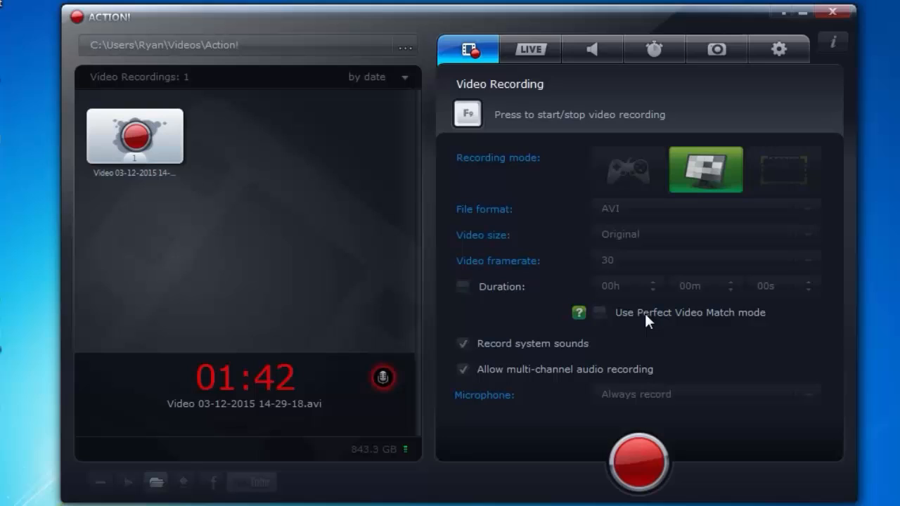
mouse_move(700, 321)
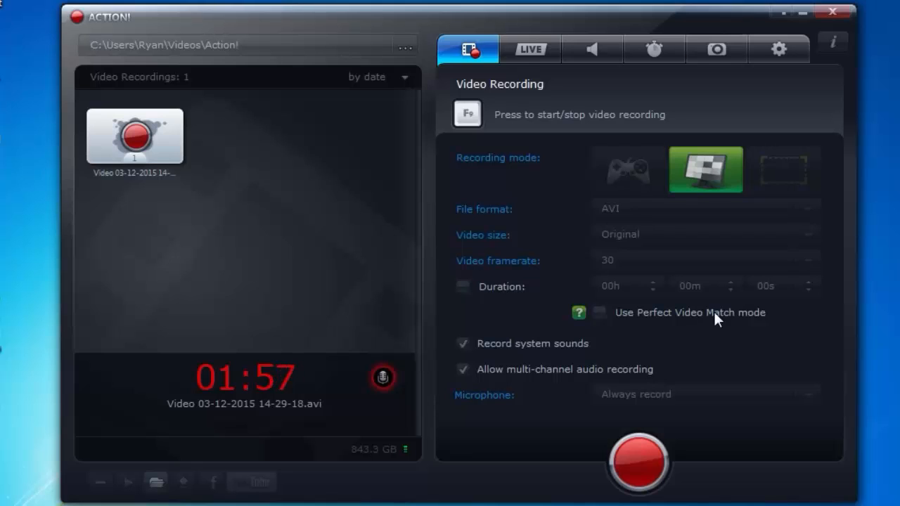
mouse_move(503, 359)
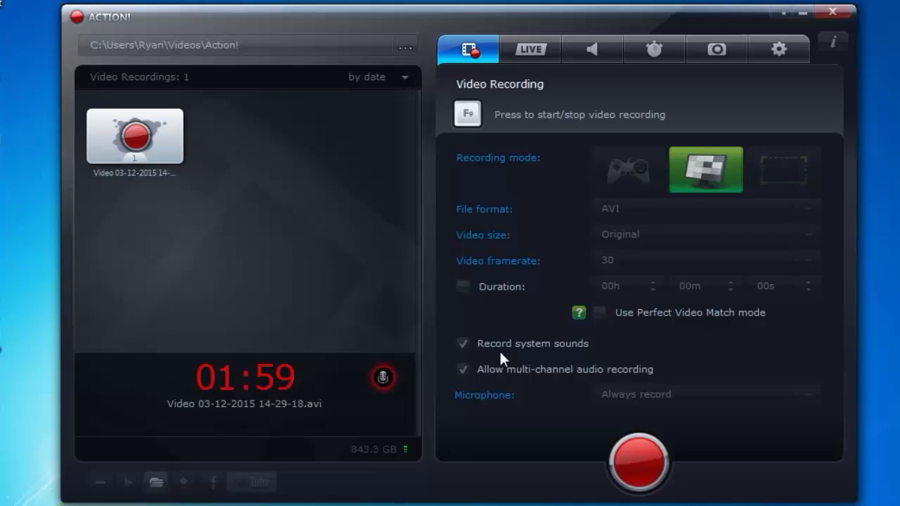
mouse_move(513, 351)
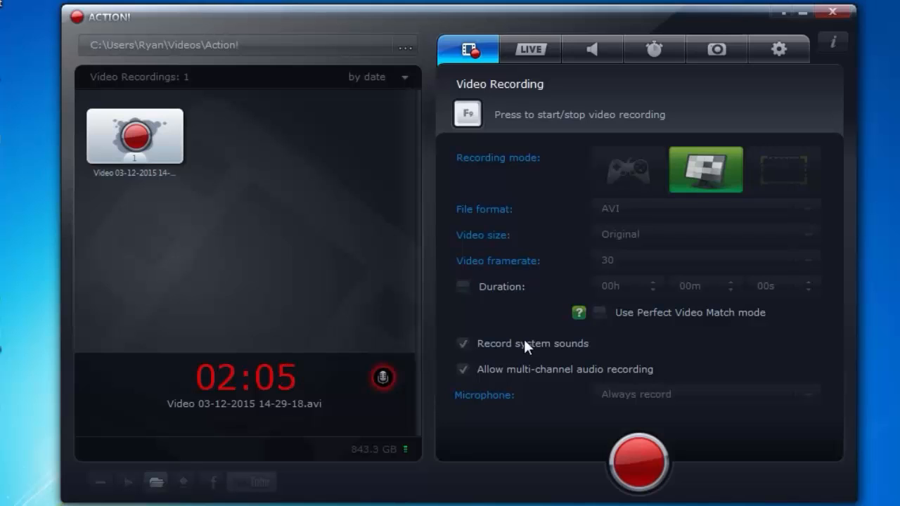
mouse_move(471, 344)
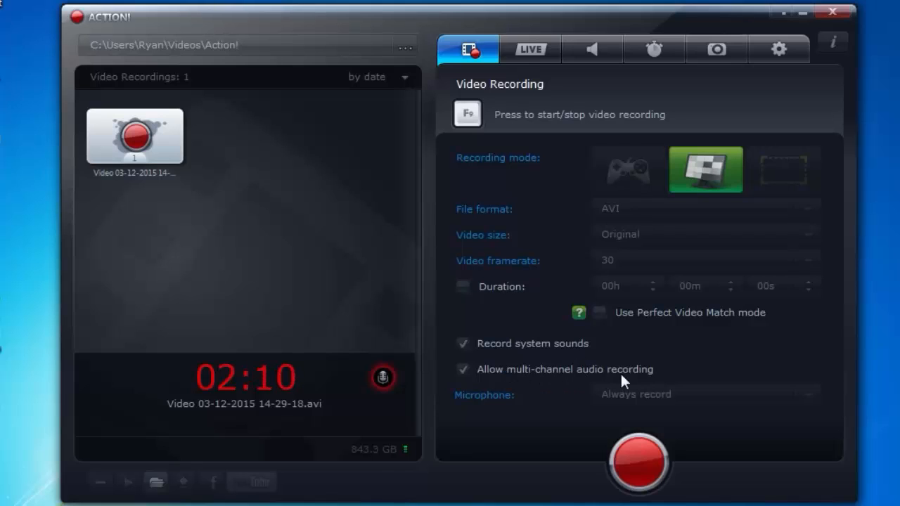
mouse_move(503, 389)
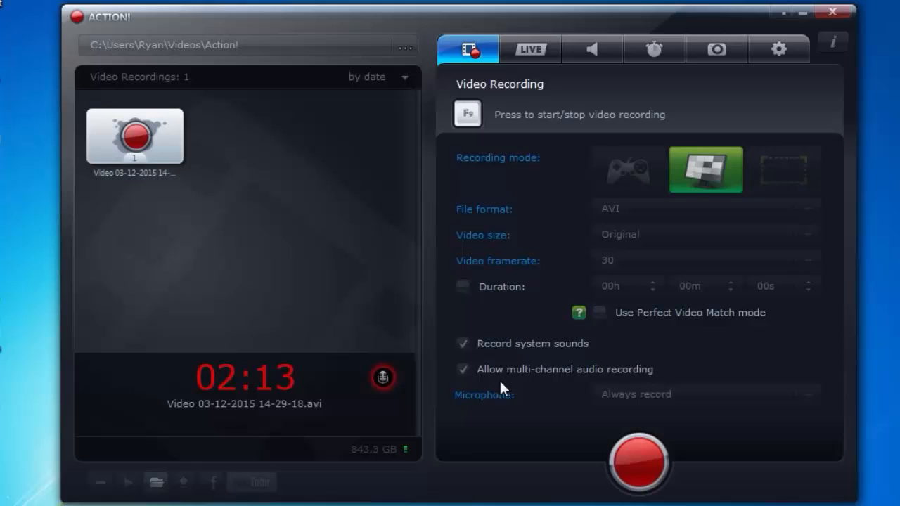
mouse_move(625, 284)
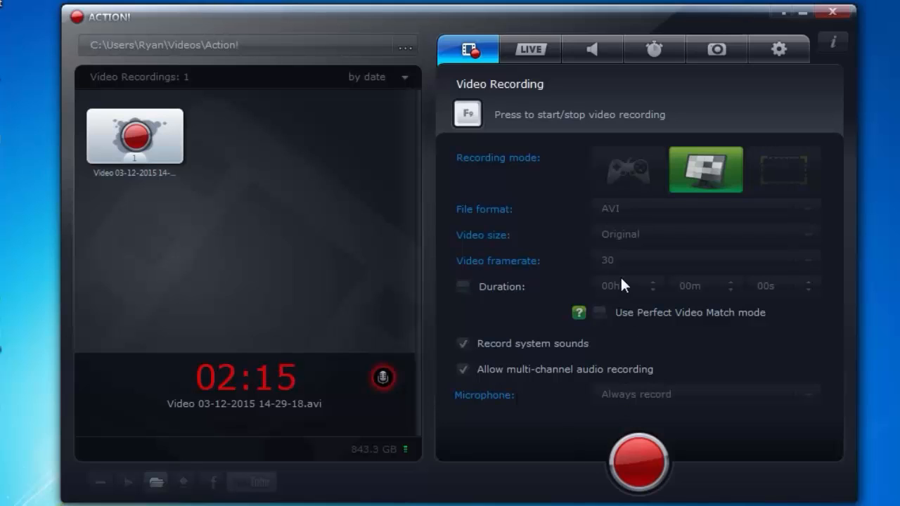
mouse_move(555, 67)
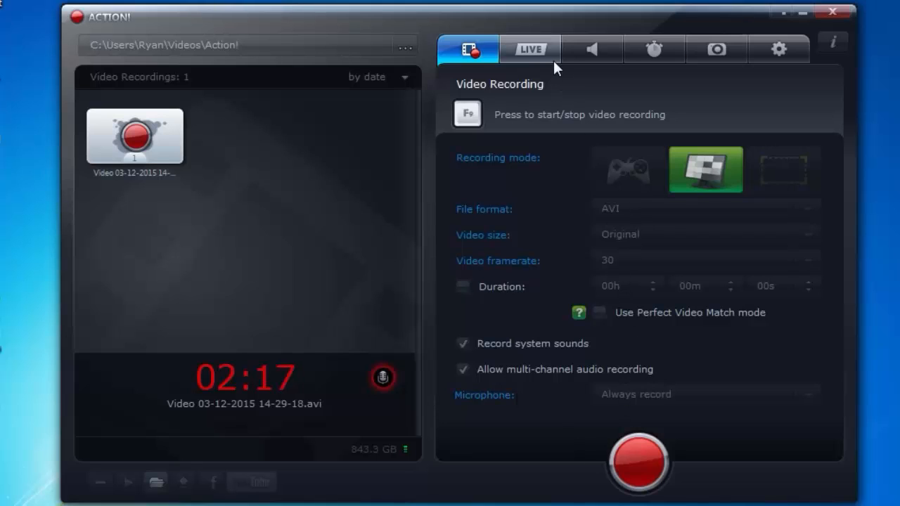
left_click(529, 49)
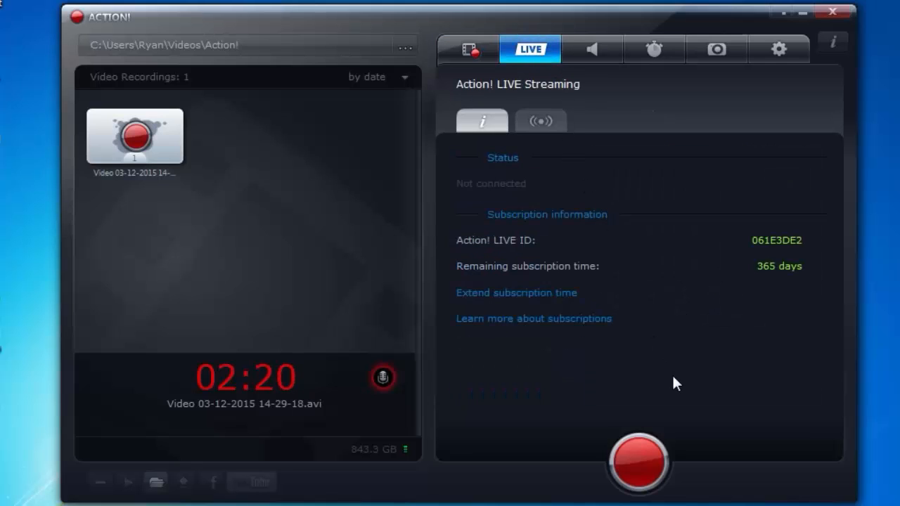
mouse_move(803, 261)
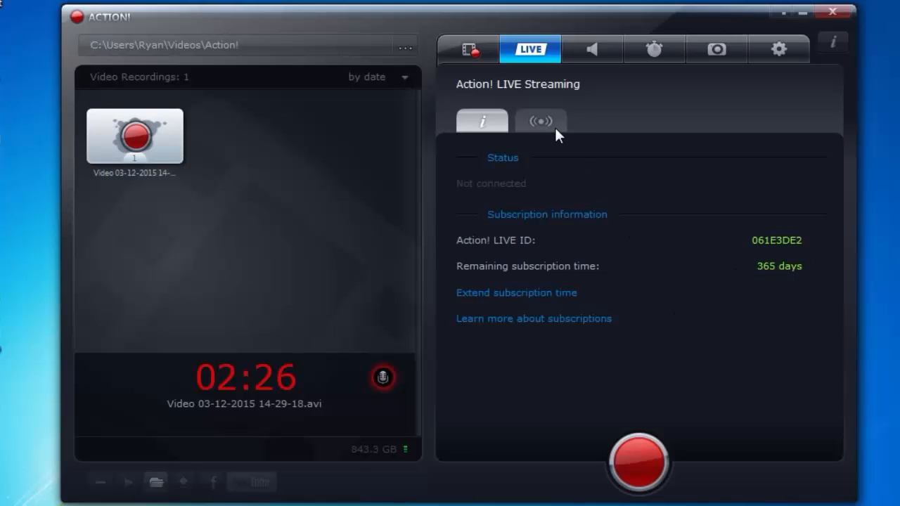
left_click(540, 121)
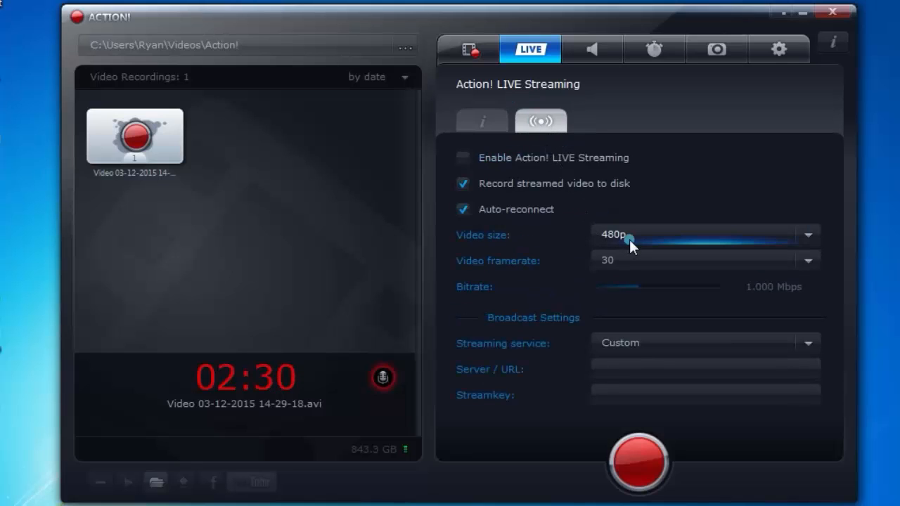
Set the stream bitrate to 0.958 Mbps and the streaming service to Twitch.tv/Justin.tv.
left_click(807, 234)
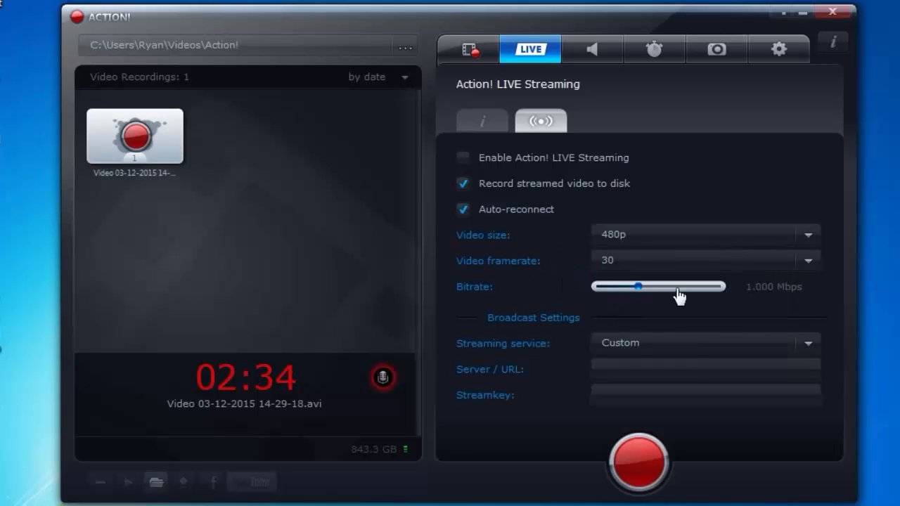
left_click_drag(638, 286, 685, 286)
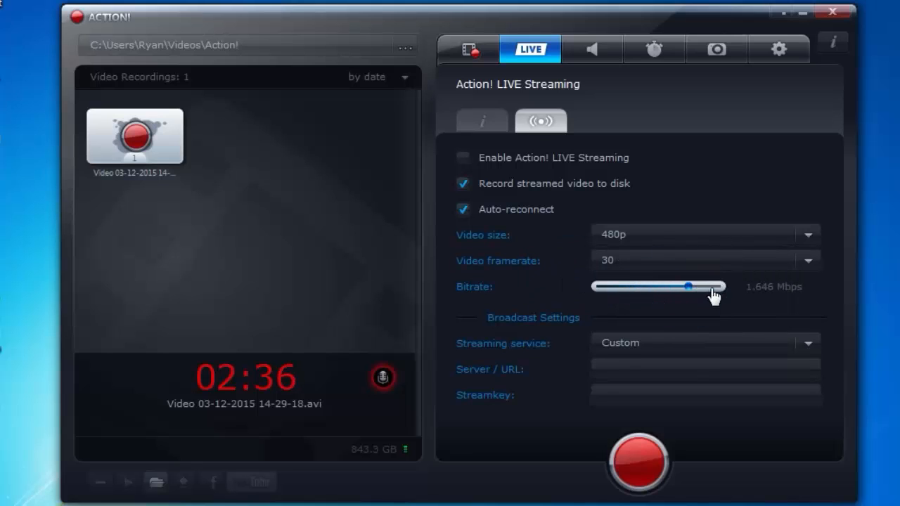
left_click_drag(688, 286, 717, 286)
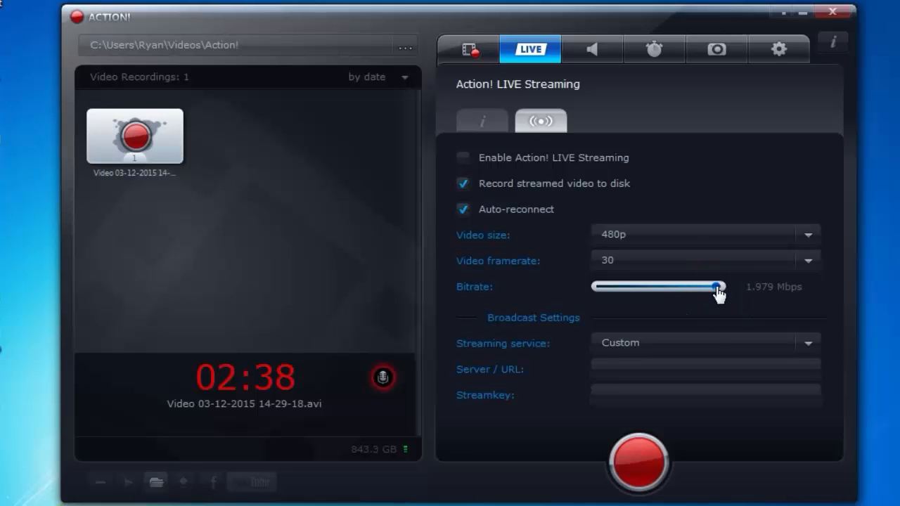
left_click_drag(716, 286, 639, 286)
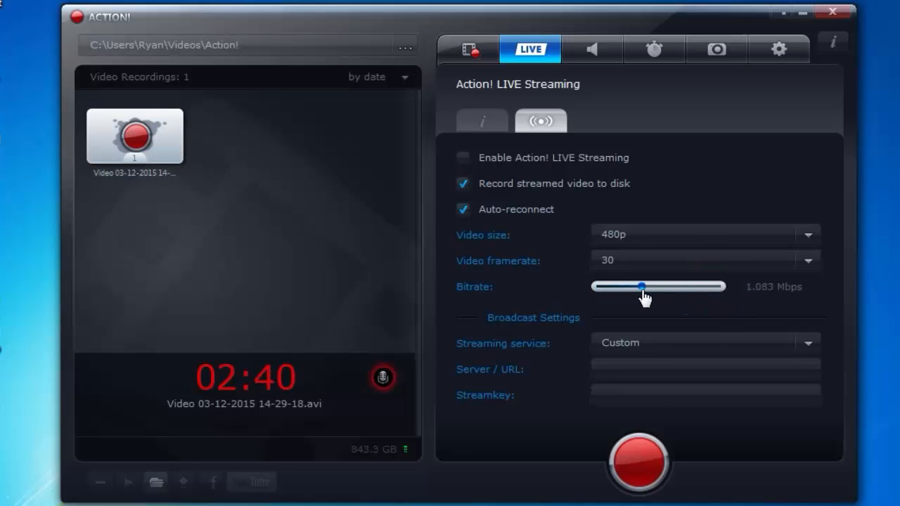
left_click_drag(638, 286, 631, 286)
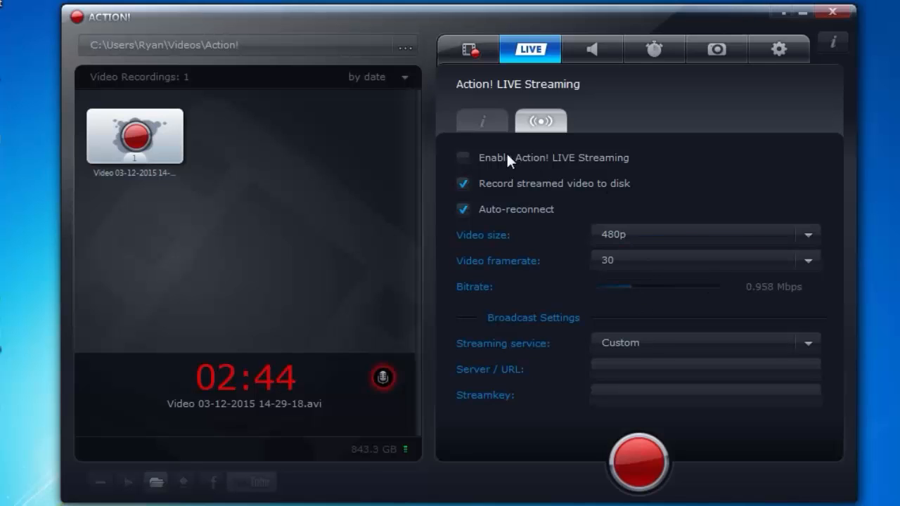
left_click(462, 157)
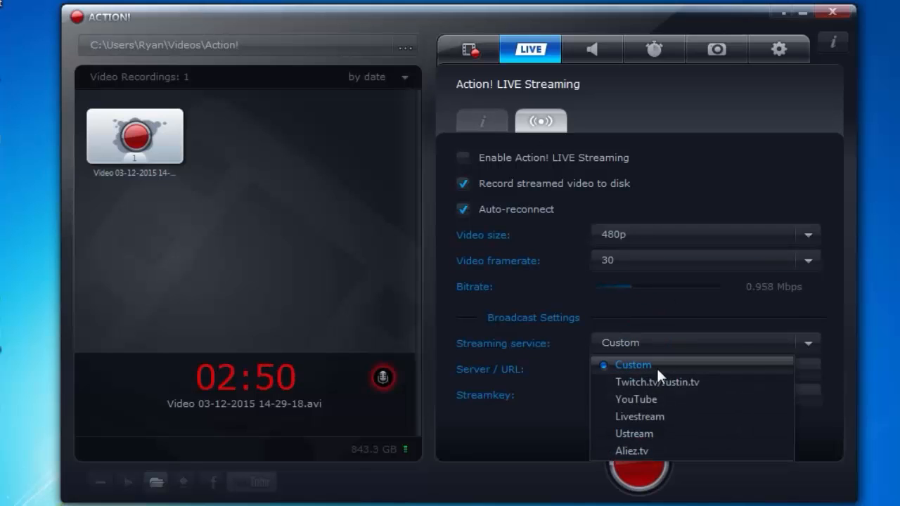
left_click(657, 382)
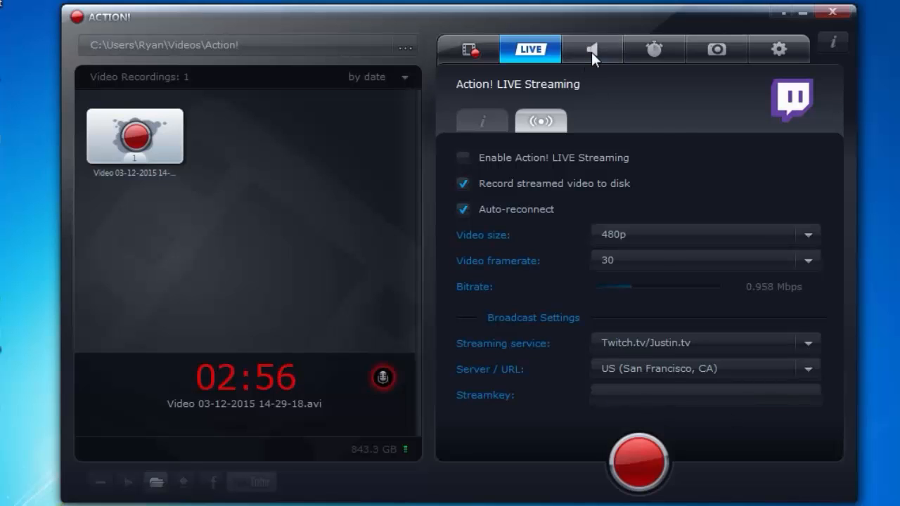
Review audio recording settings keeping WAV output, then open the Benchmarking page.
left_click(591, 49)
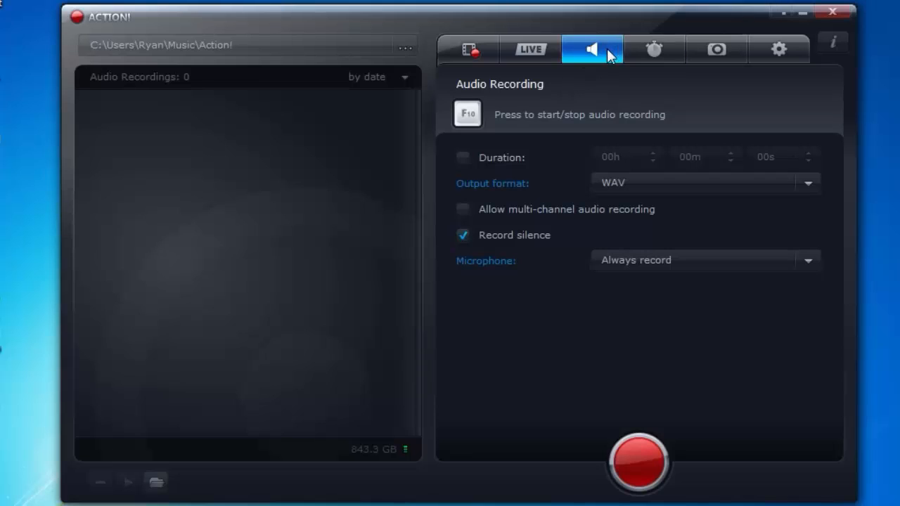
mouse_move(541, 134)
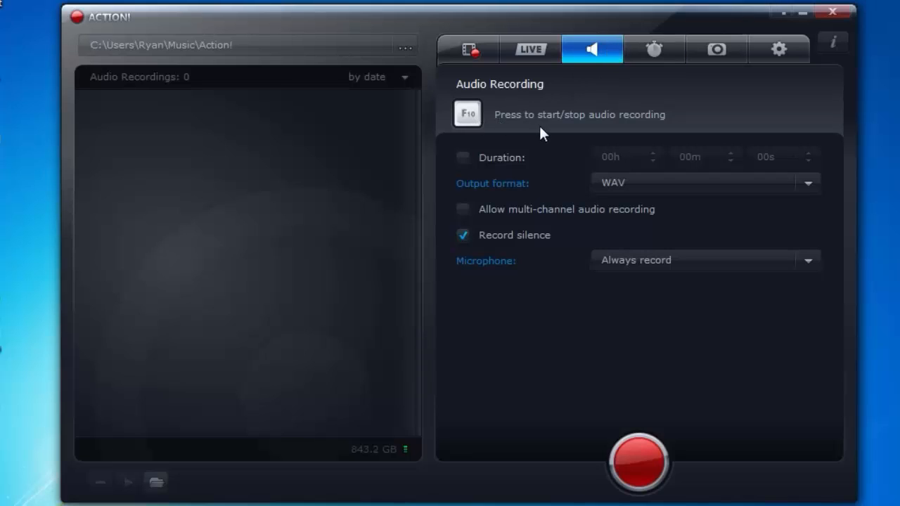
mouse_move(647, 145)
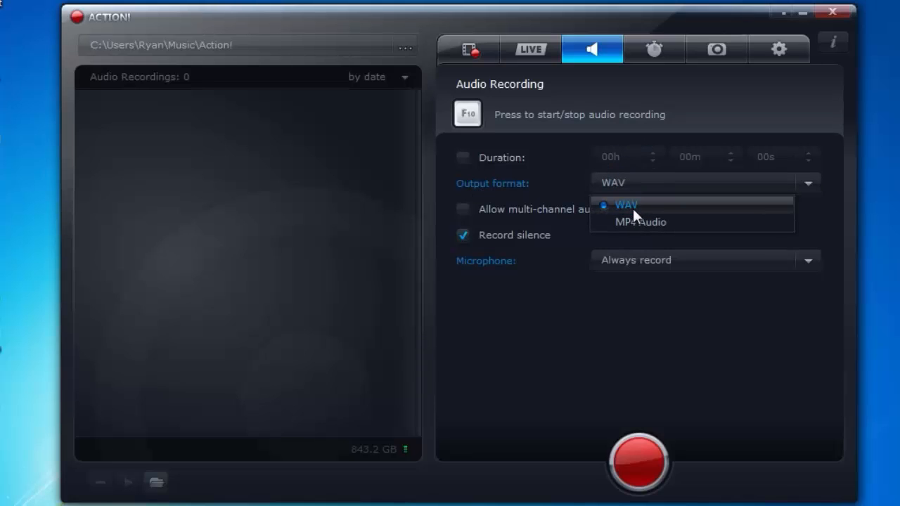
left_click(626, 204)
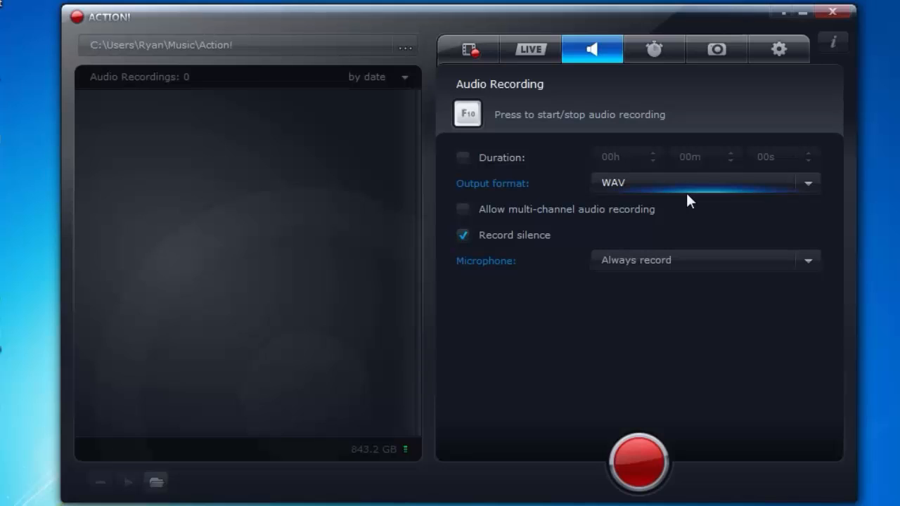
mouse_move(678, 207)
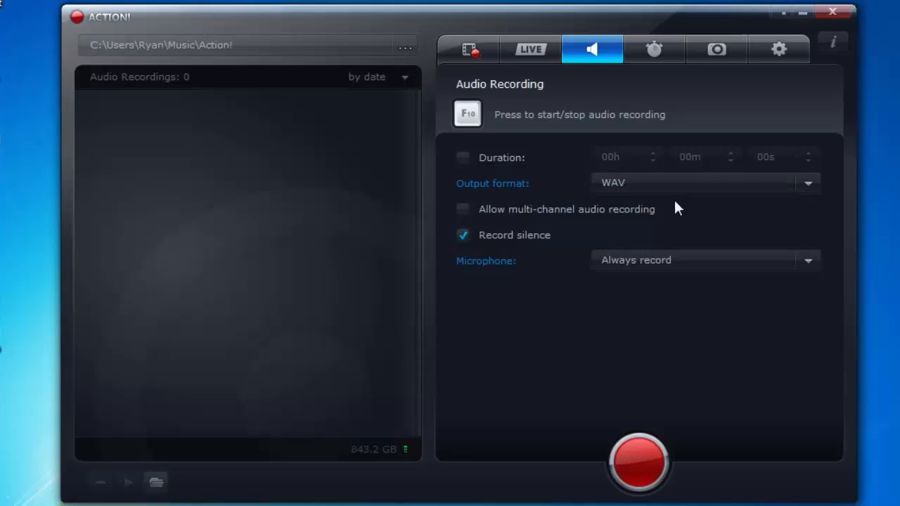
mouse_move(462, 257)
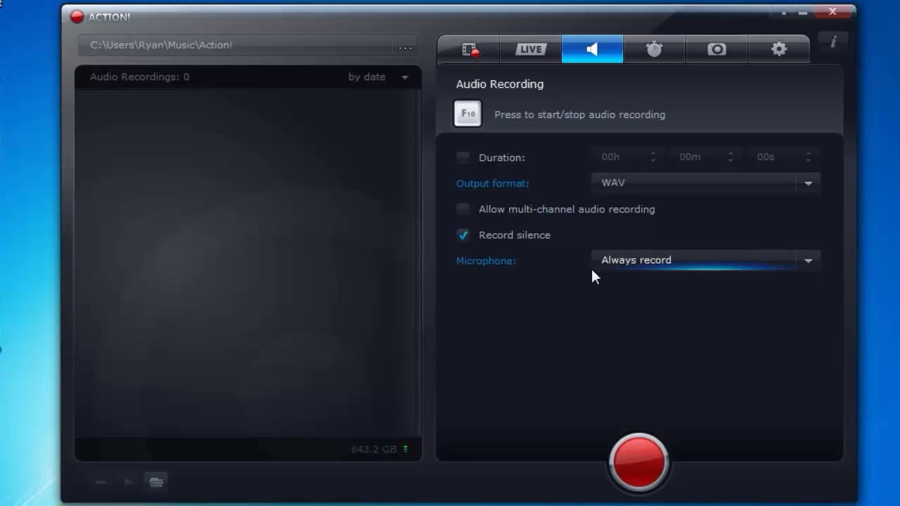
left_click(653, 49)
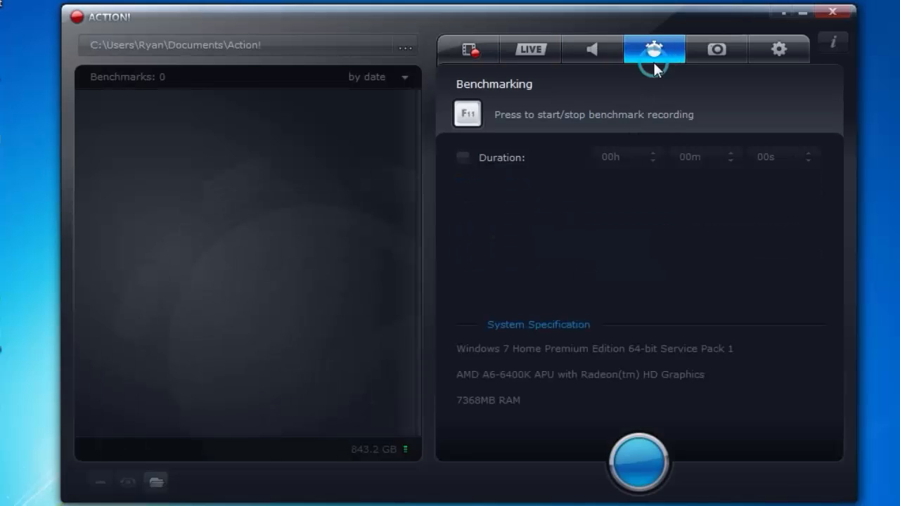
mouse_move(617, 103)
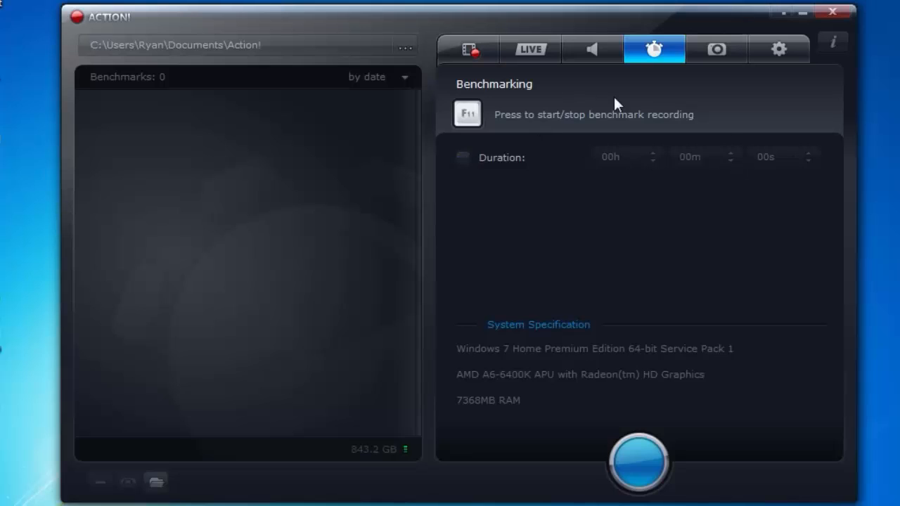
mouse_move(738, 175)
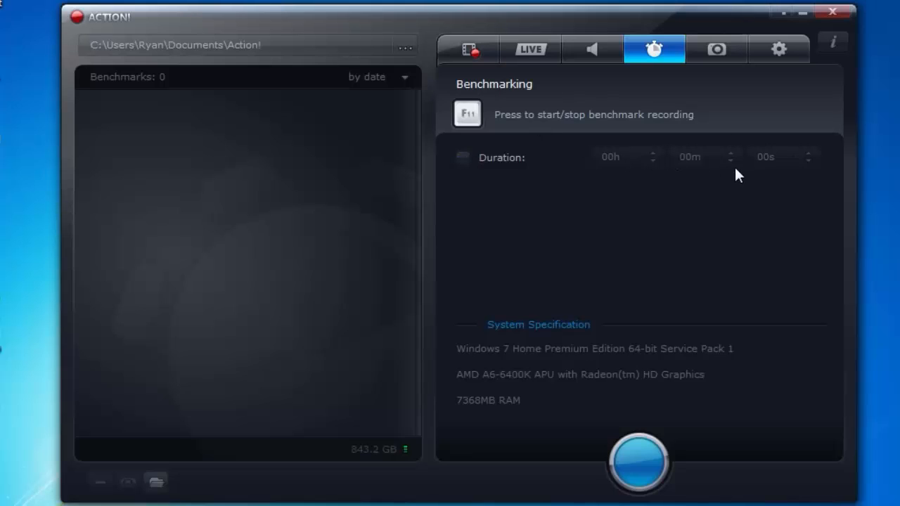
Tick the Duration checkbox to limit benchmark recording time.
left_click(461, 157)
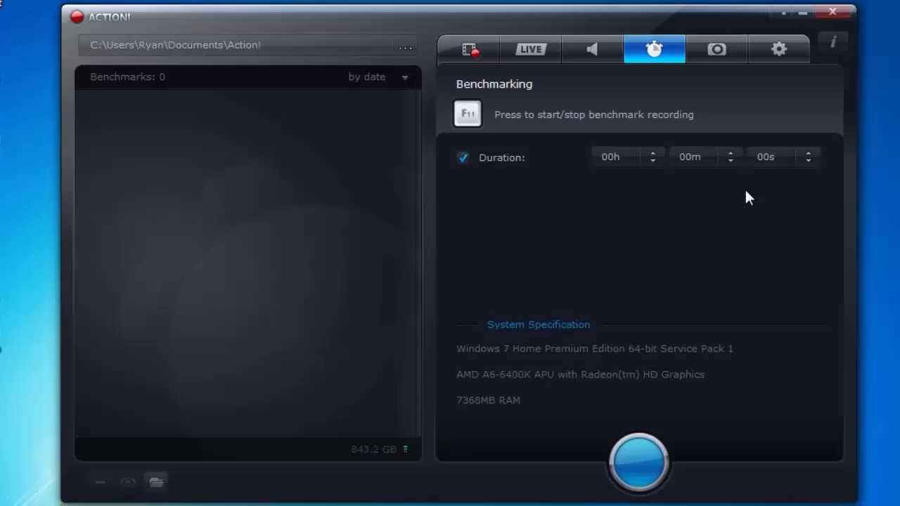
mouse_move(474, 174)
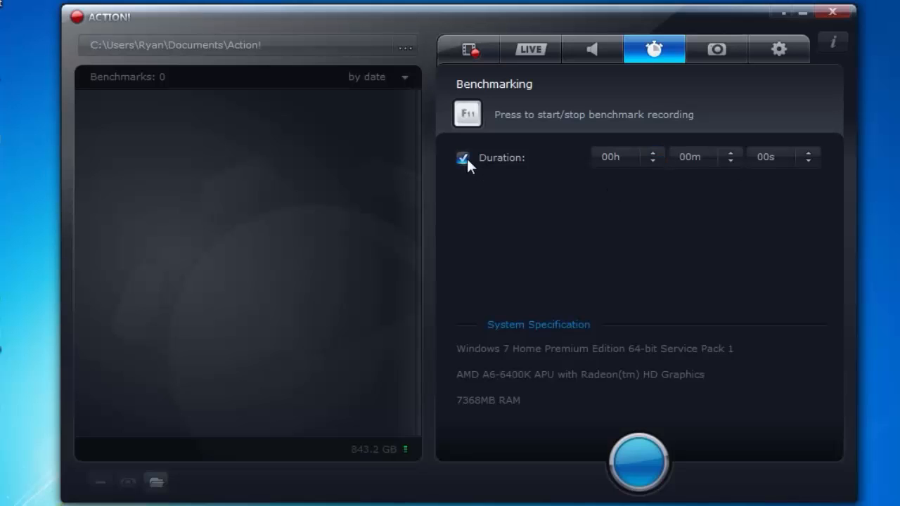
left_click(462, 157)
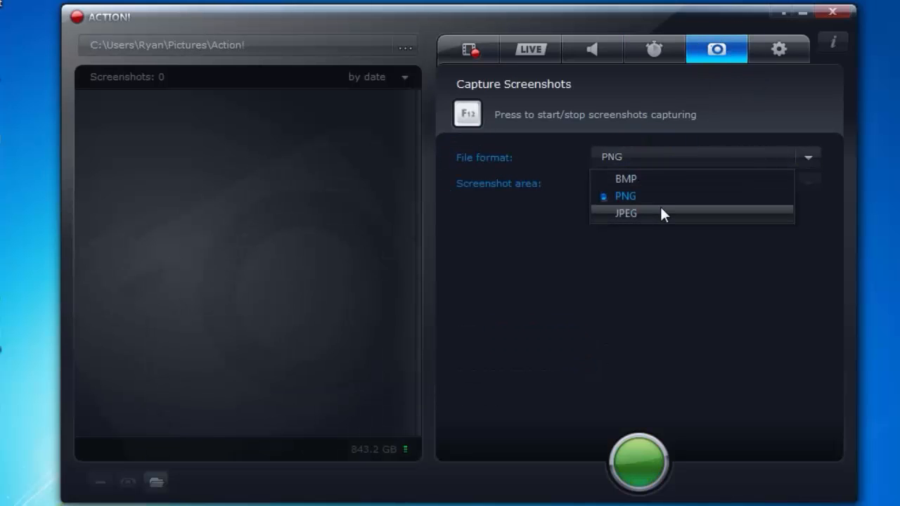
Set the screenshot file format to JPEG, then open General Settings.
left_click(625, 213)
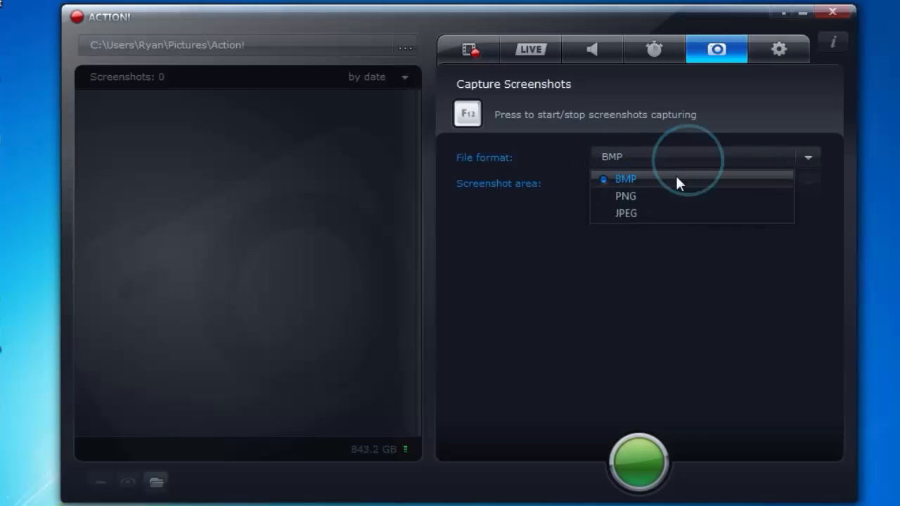
left_click(625, 196)
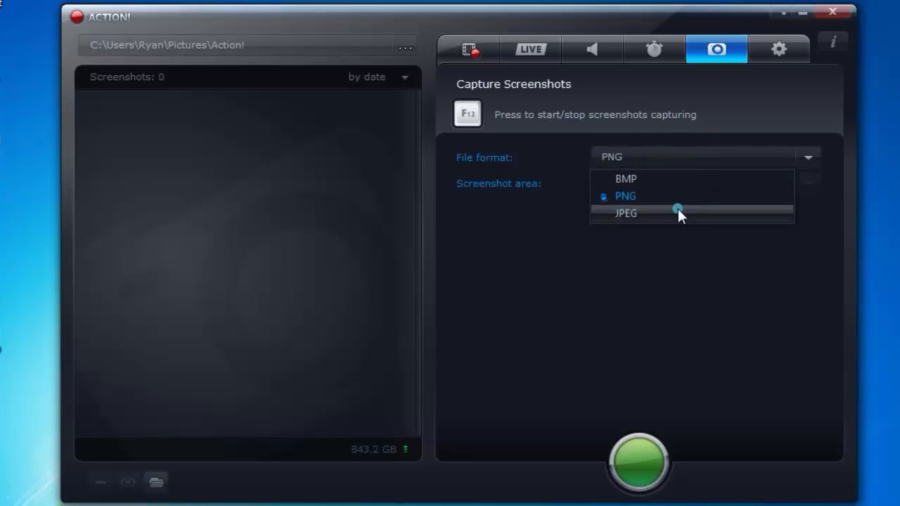
left_click(625, 213)
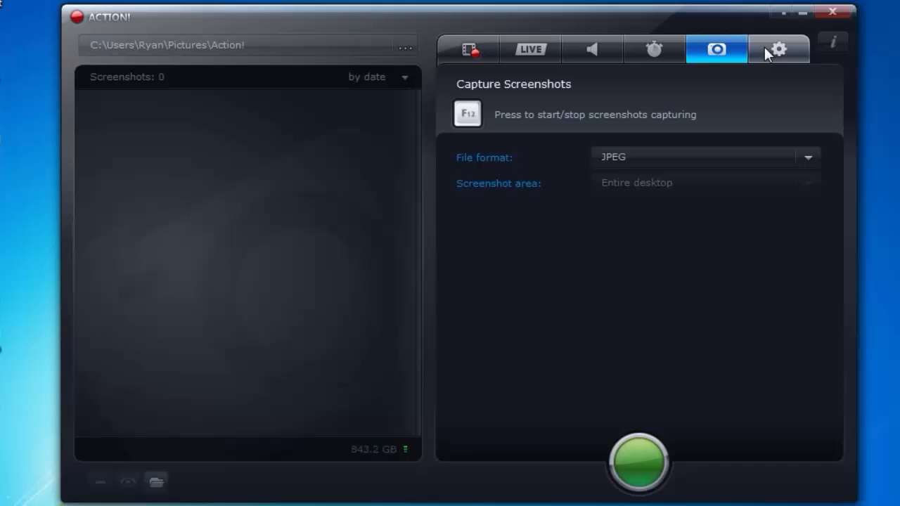
left_click(778, 49)
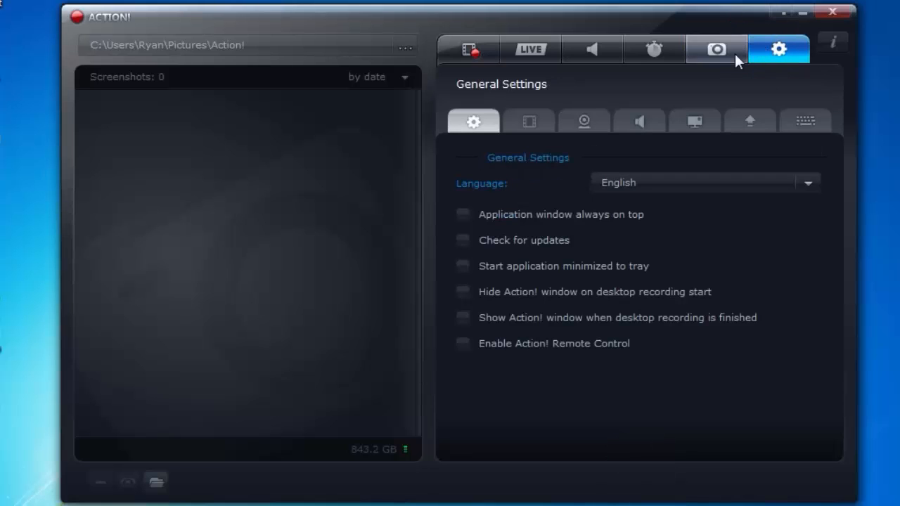
Leave the general application options and open the Video Recording Settings sub-tab.
left_click(462, 344)
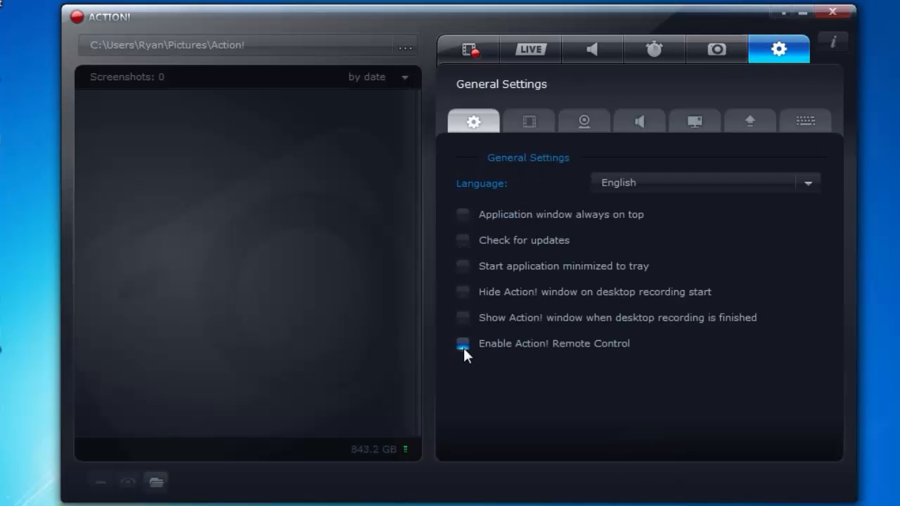
left_click(462, 344)
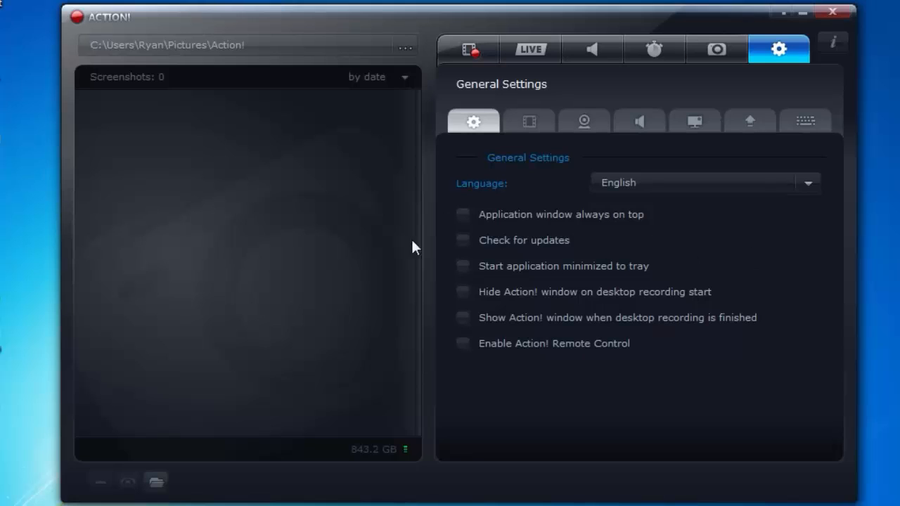
mouse_move(694, 310)
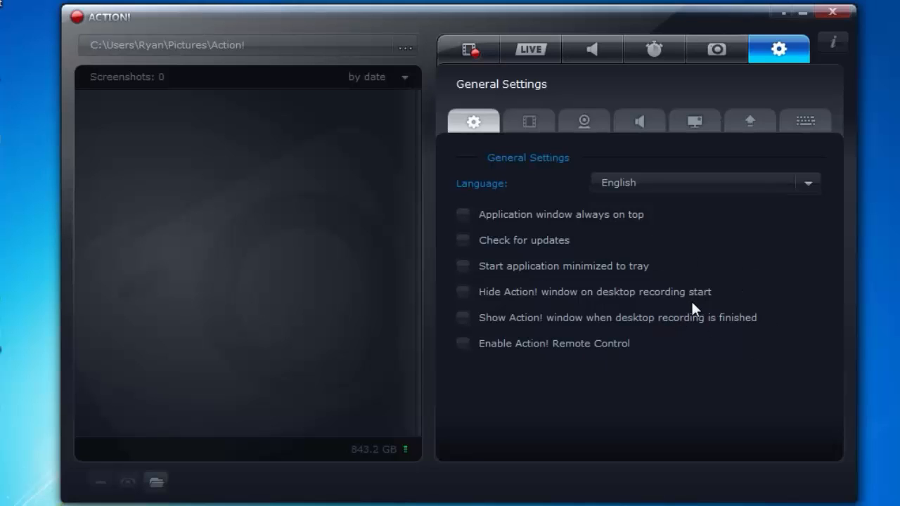
mouse_move(529, 121)
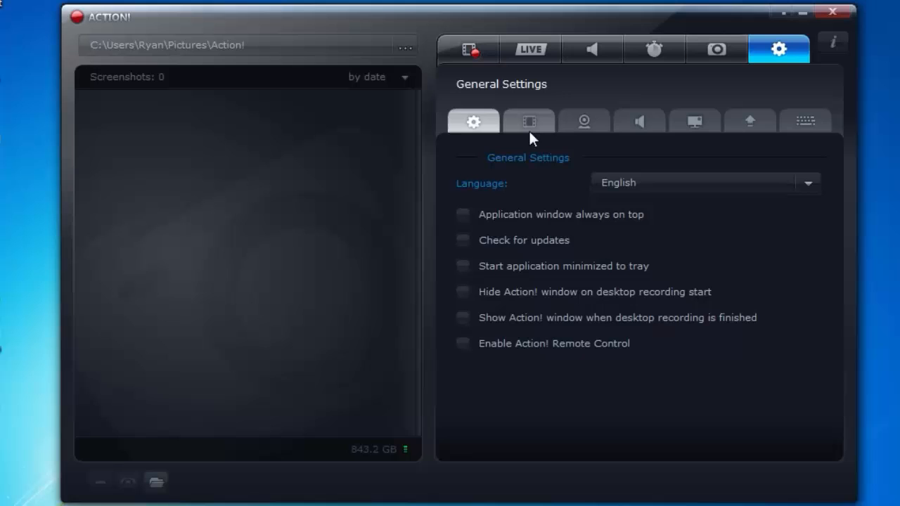
left_click(529, 121)
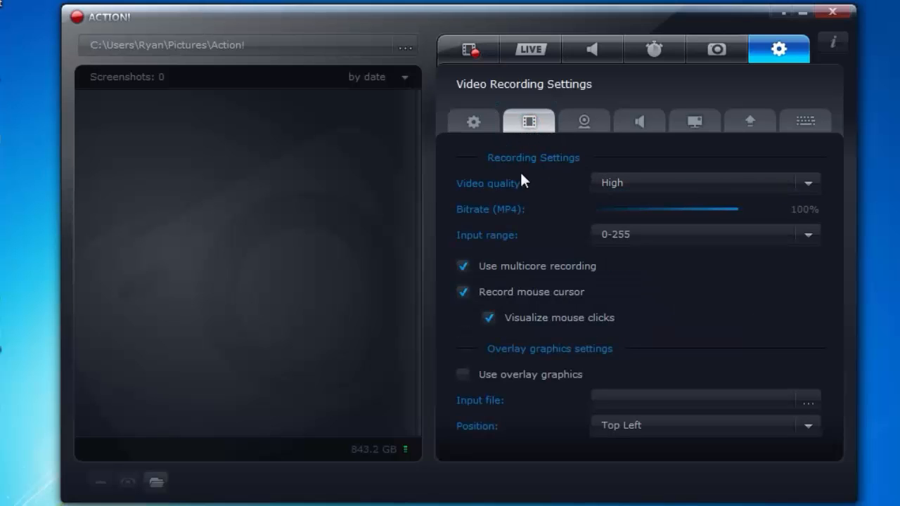
mouse_move(645, 244)
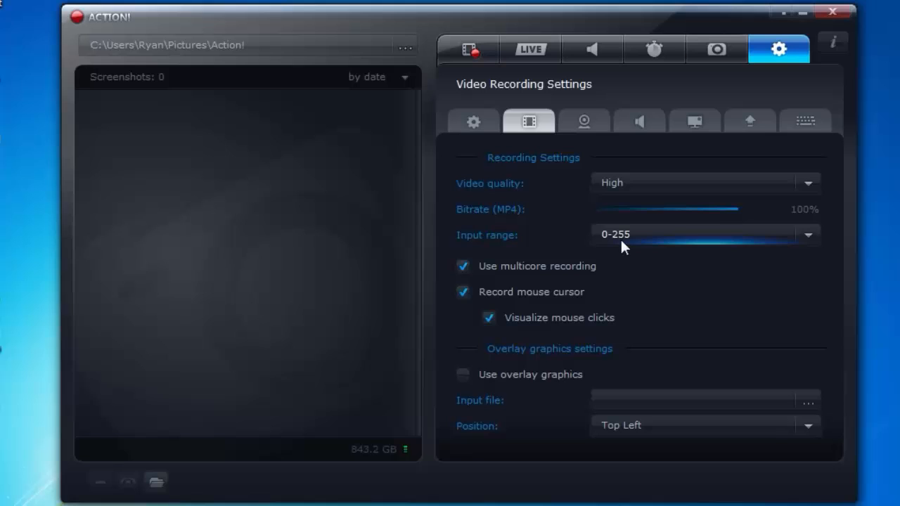
mouse_move(566, 280)
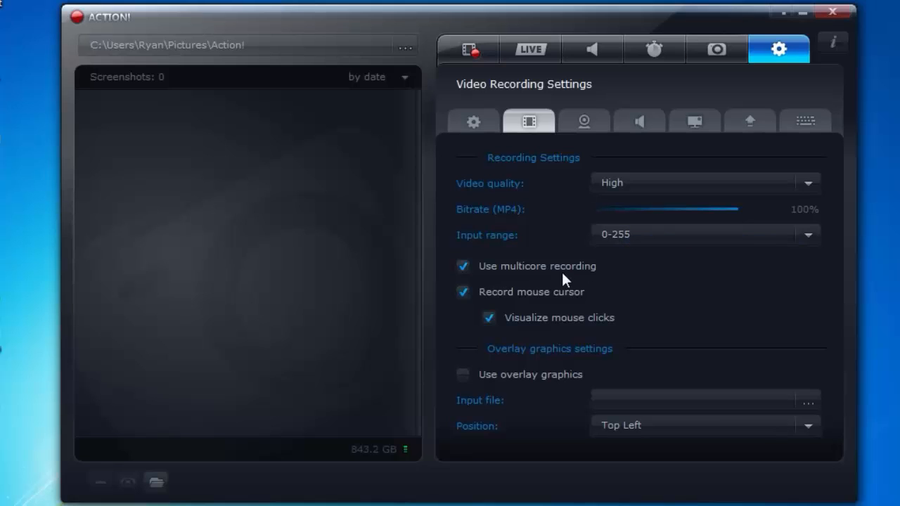
mouse_move(489, 309)
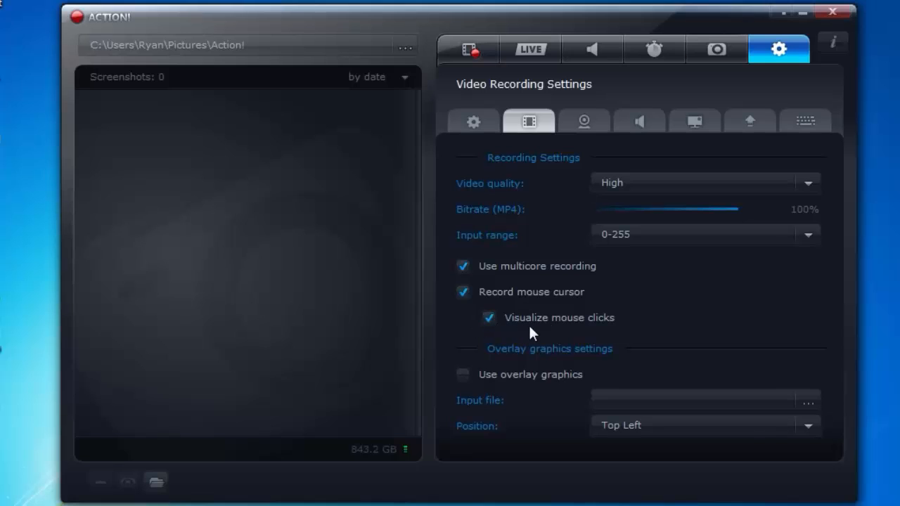
mouse_move(503, 362)
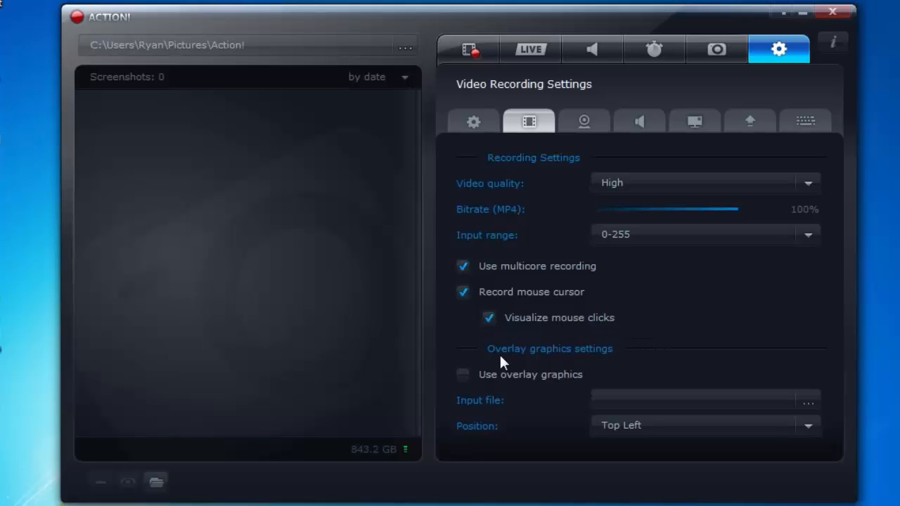
mouse_move(596, 378)
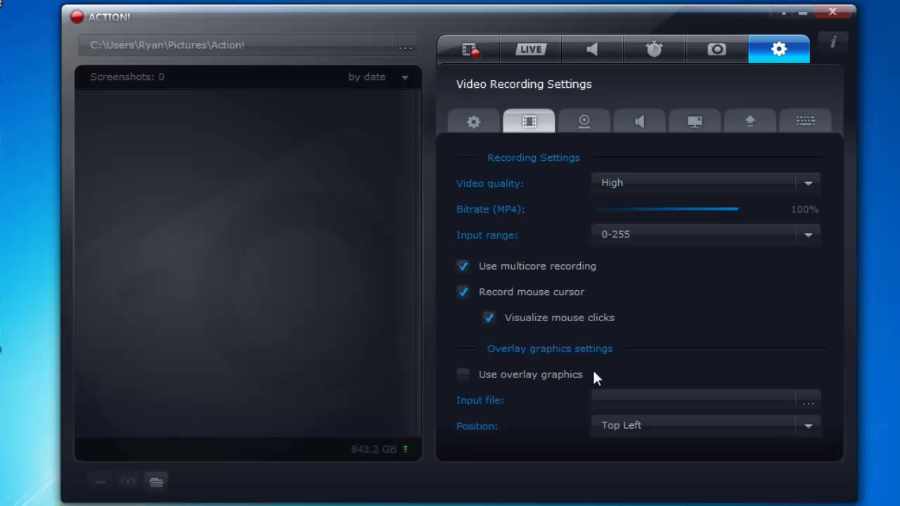
Open the file browser for the Overlay graphics input image.
left_click(808, 400)
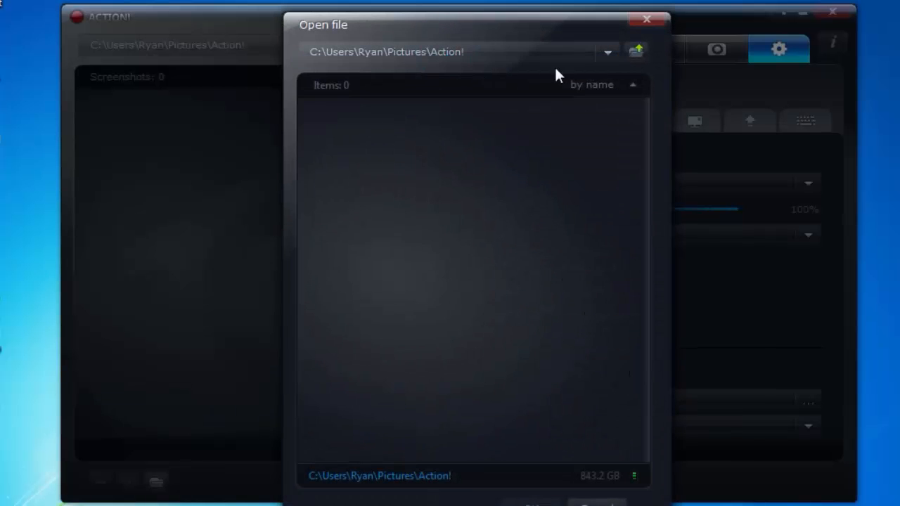
Close the overlay file picker from thumbnails, then pass through webcam settings to Audio Settings.
left_click(635, 50)
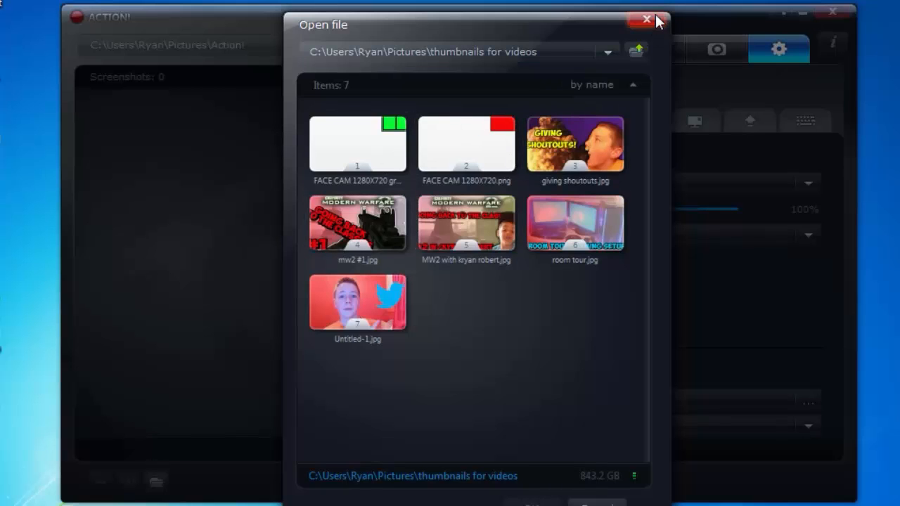
left_click(645, 20)
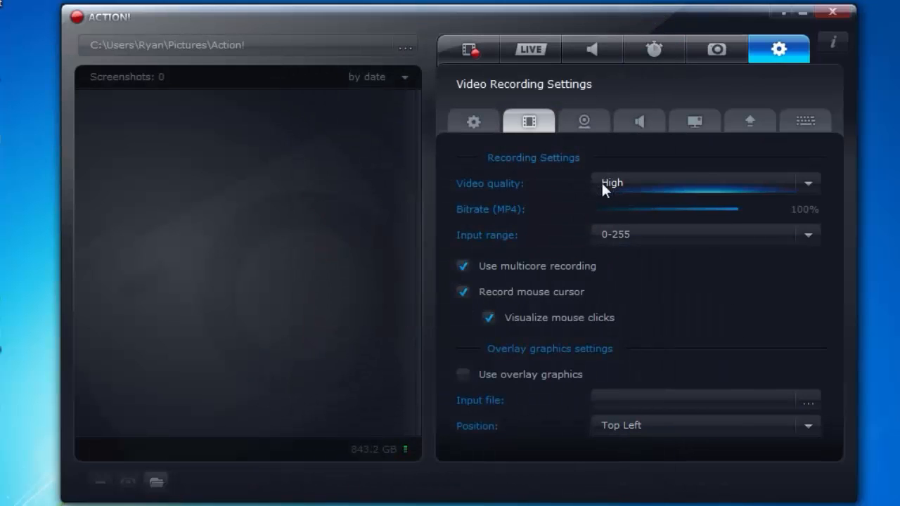
left_click(585, 120)
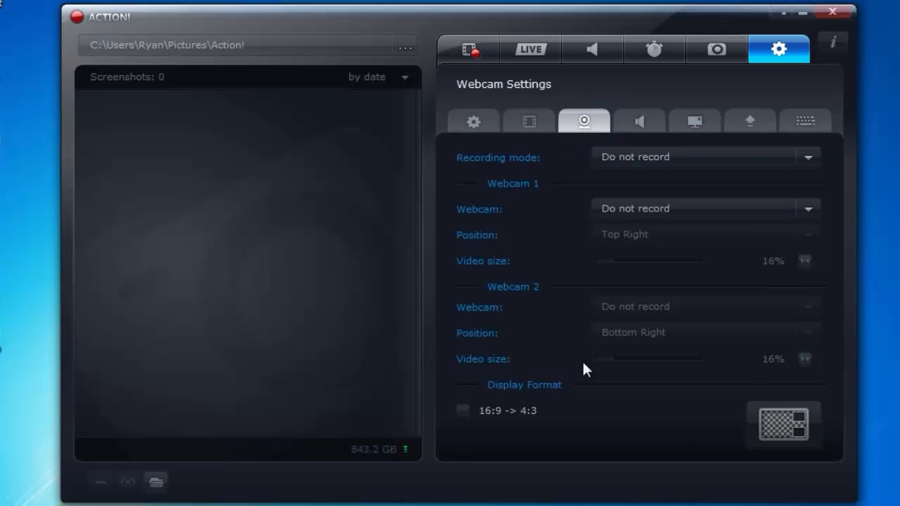
mouse_move(638, 121)
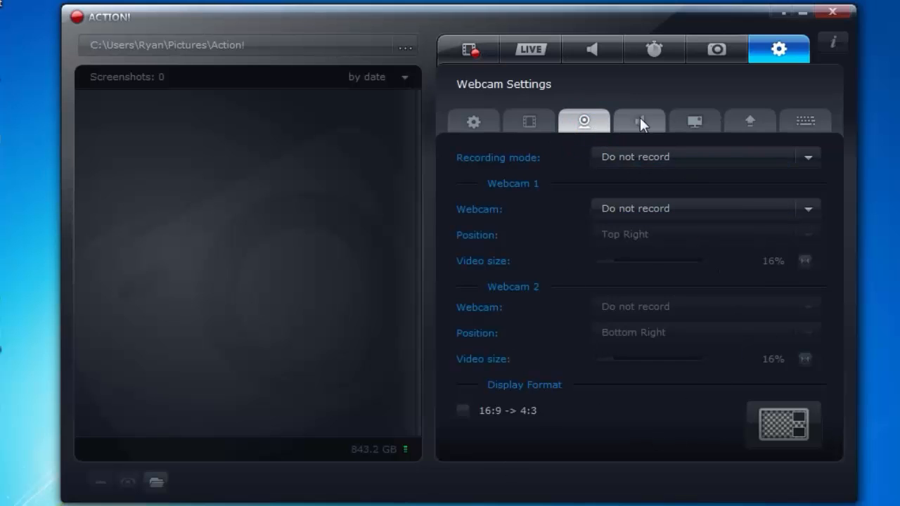
left_click(639, 121)
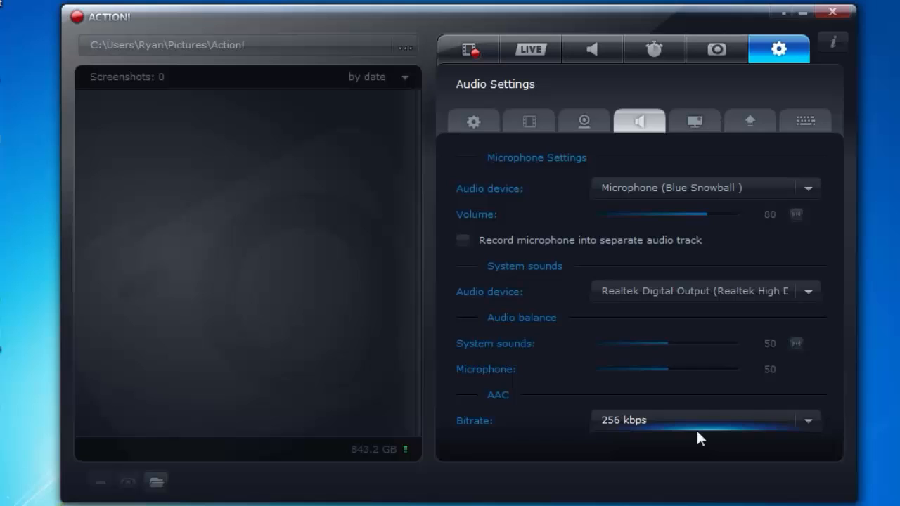
Open the HUD Settings sub-tab after reviewing Audio Settings.
left_click(694, 120)
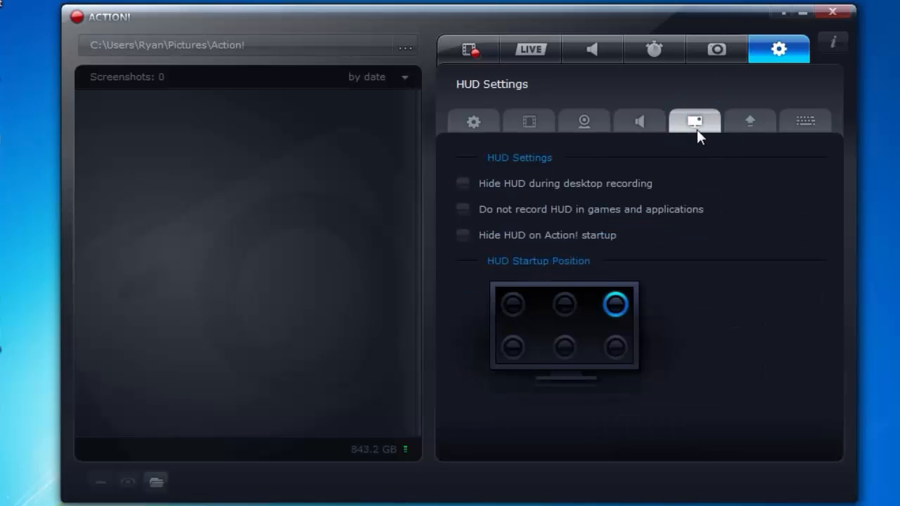
Move from HUD through Export Settings to the Hotkeys Settings page.
left_click(462, 184)
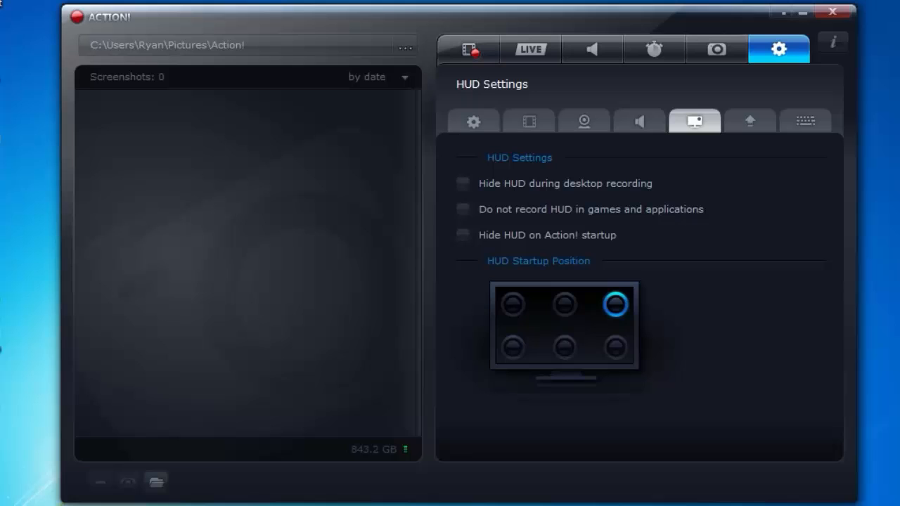
left_click(750, 120)
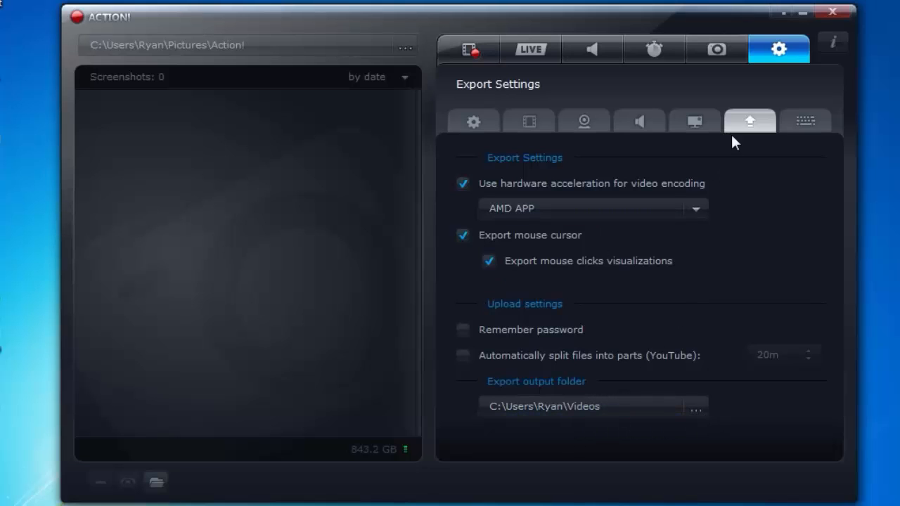
left_click(804, 120)
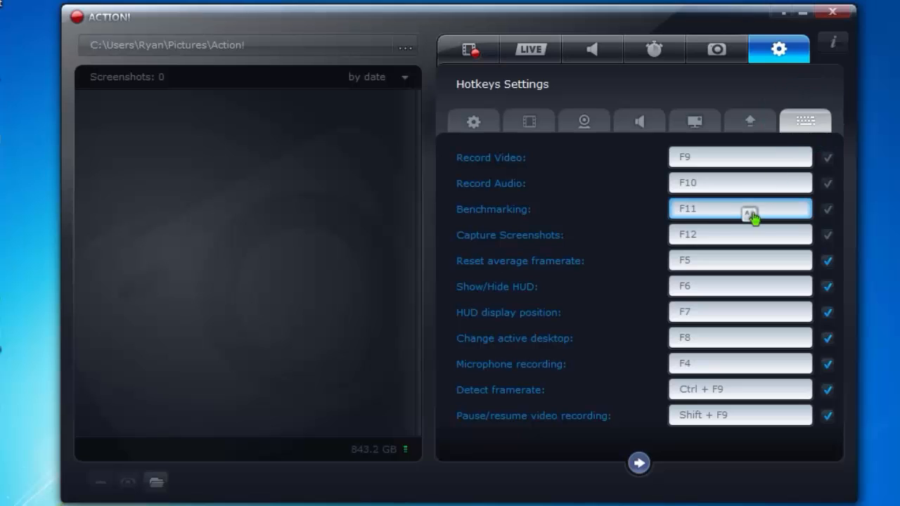
mouse_move(640, 359)
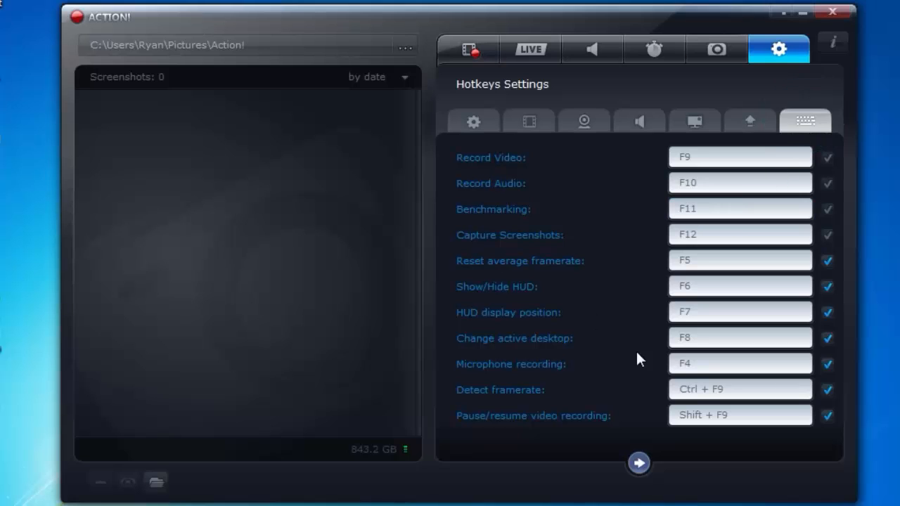
Review the hotkey list, peek at the LIVE tab, and return to Video Recording (F9 to start).
left_click(739, 414)
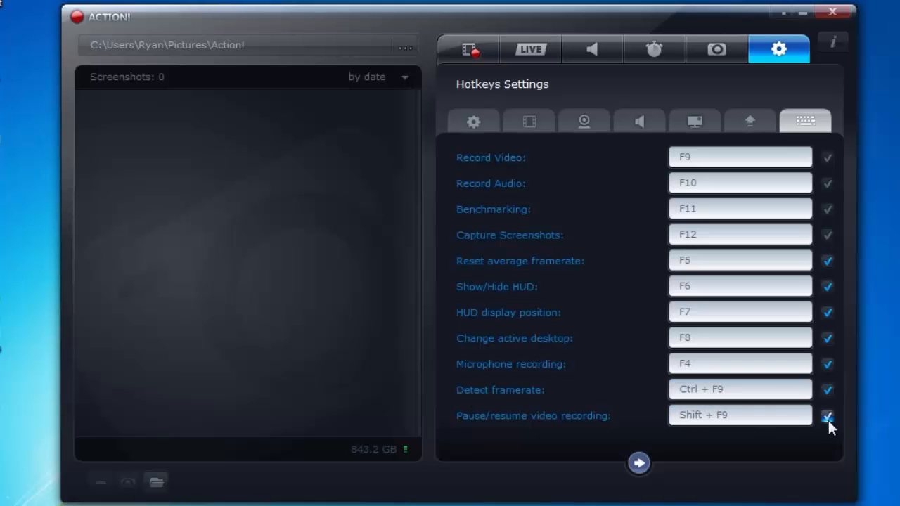
left_click(828, 416)
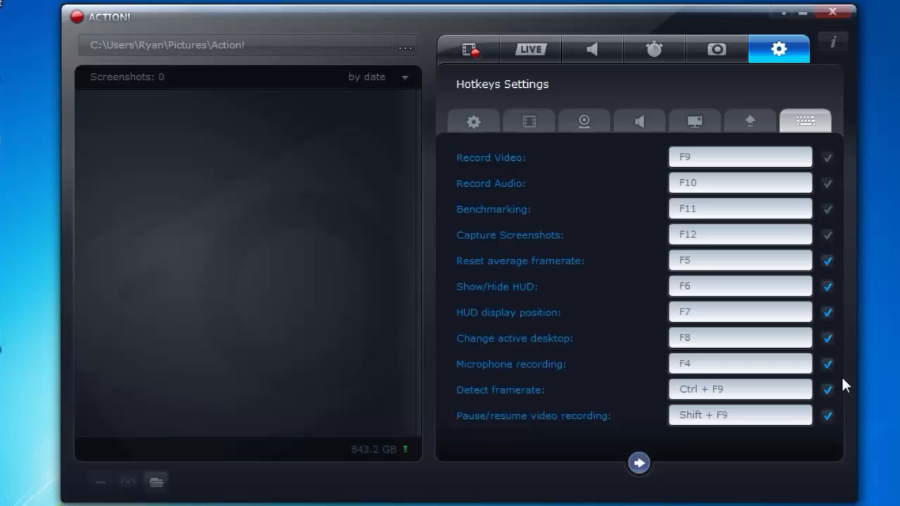
mouse_move(634, 177)
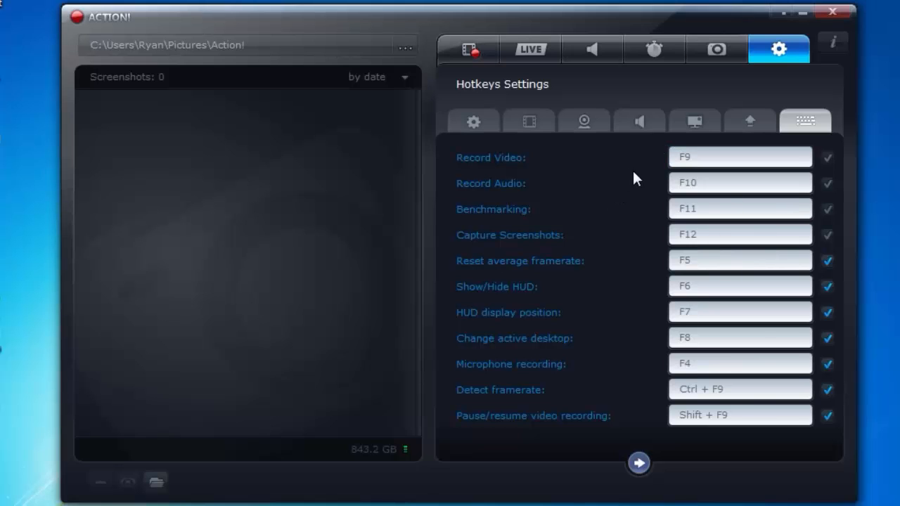
left_click(529, 49)
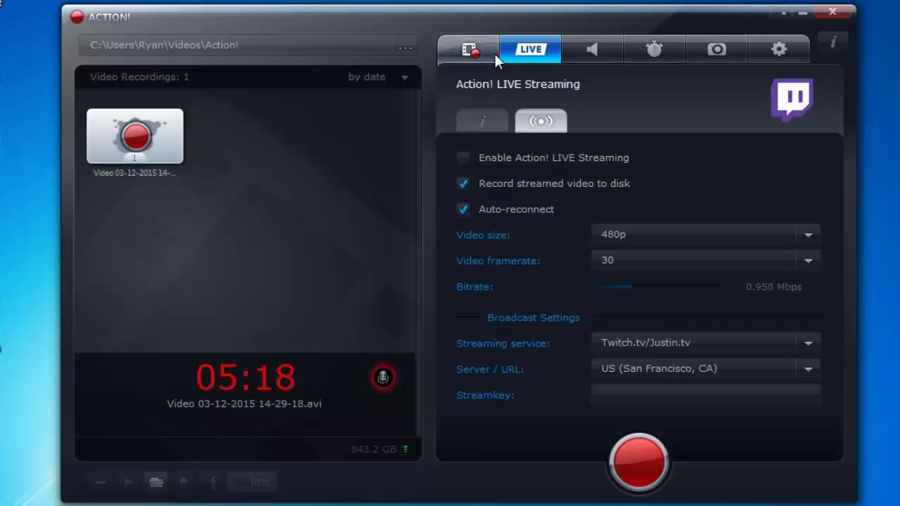
left_click(468, 49)
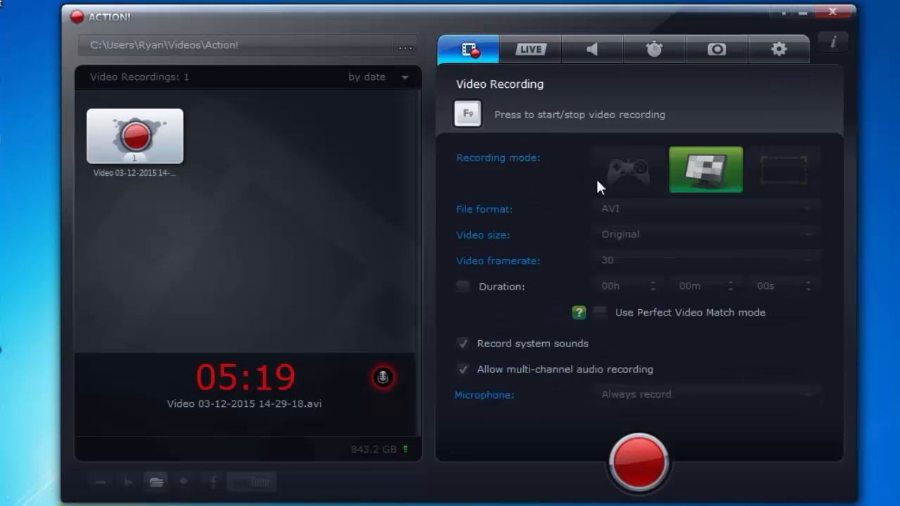